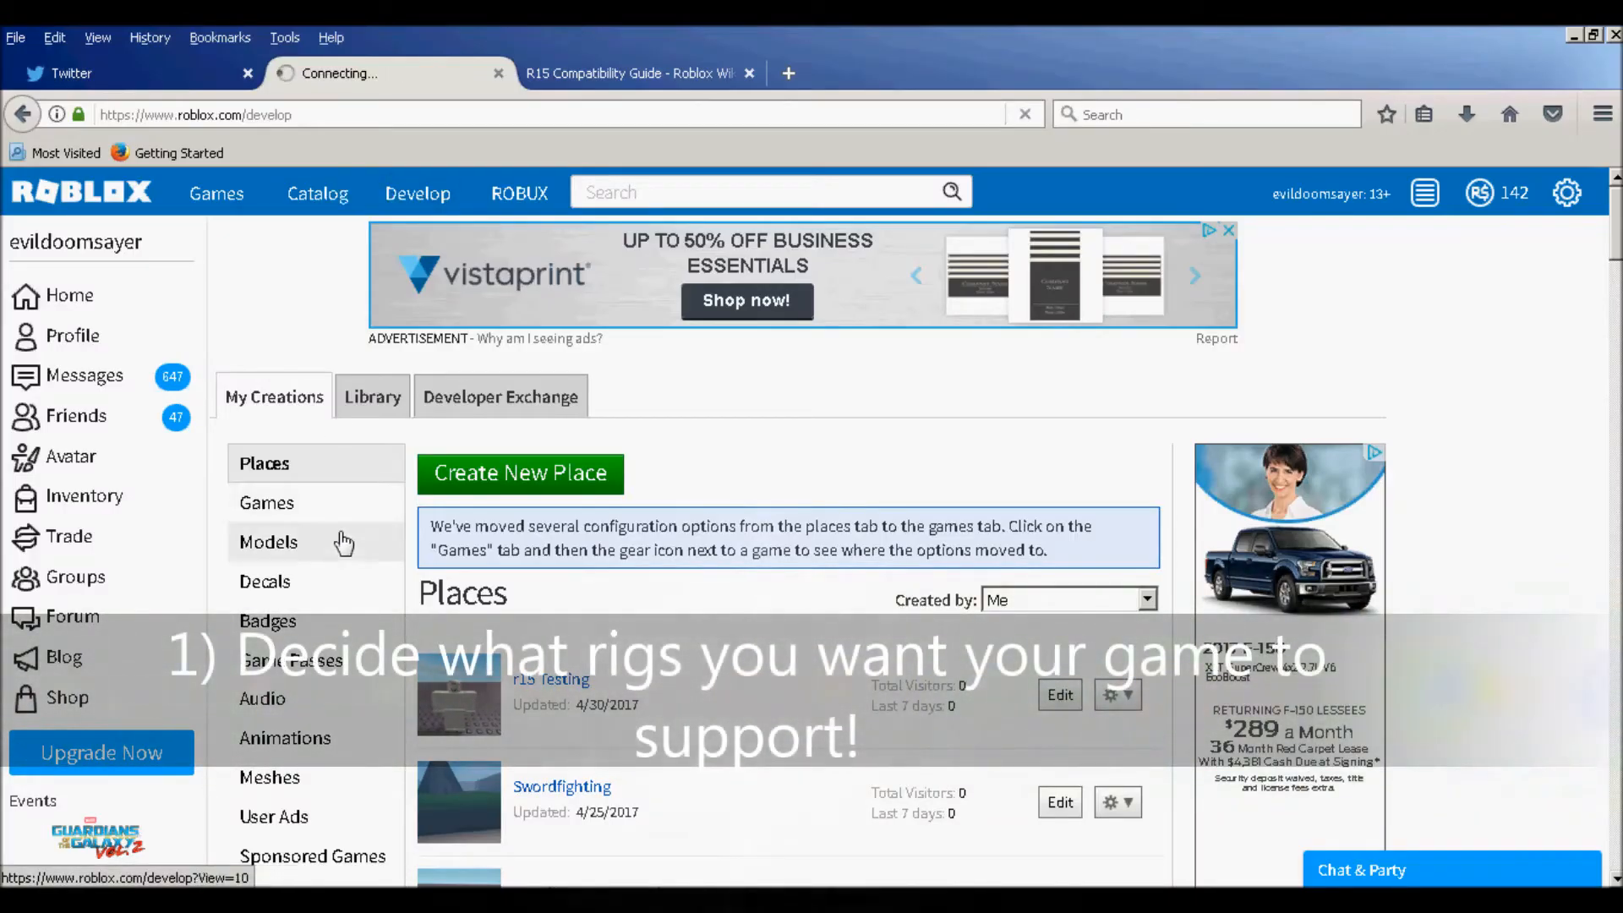
Step: Show my created games and reveal the options for the r15 Testing game
left_click(267, 502)
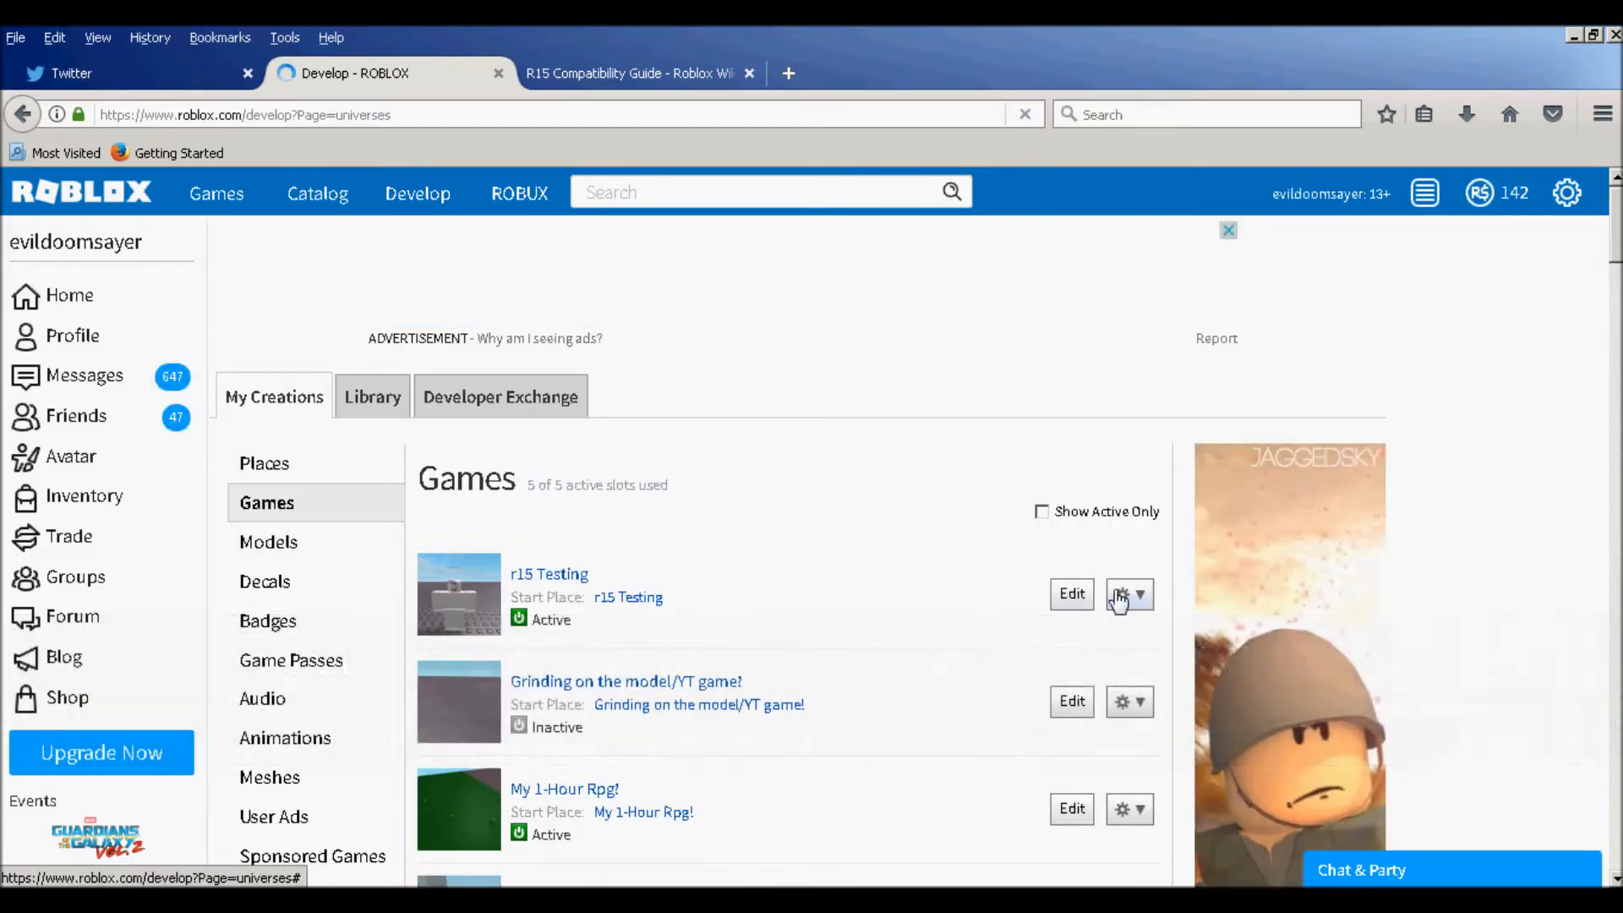
left_click(1129, 593)
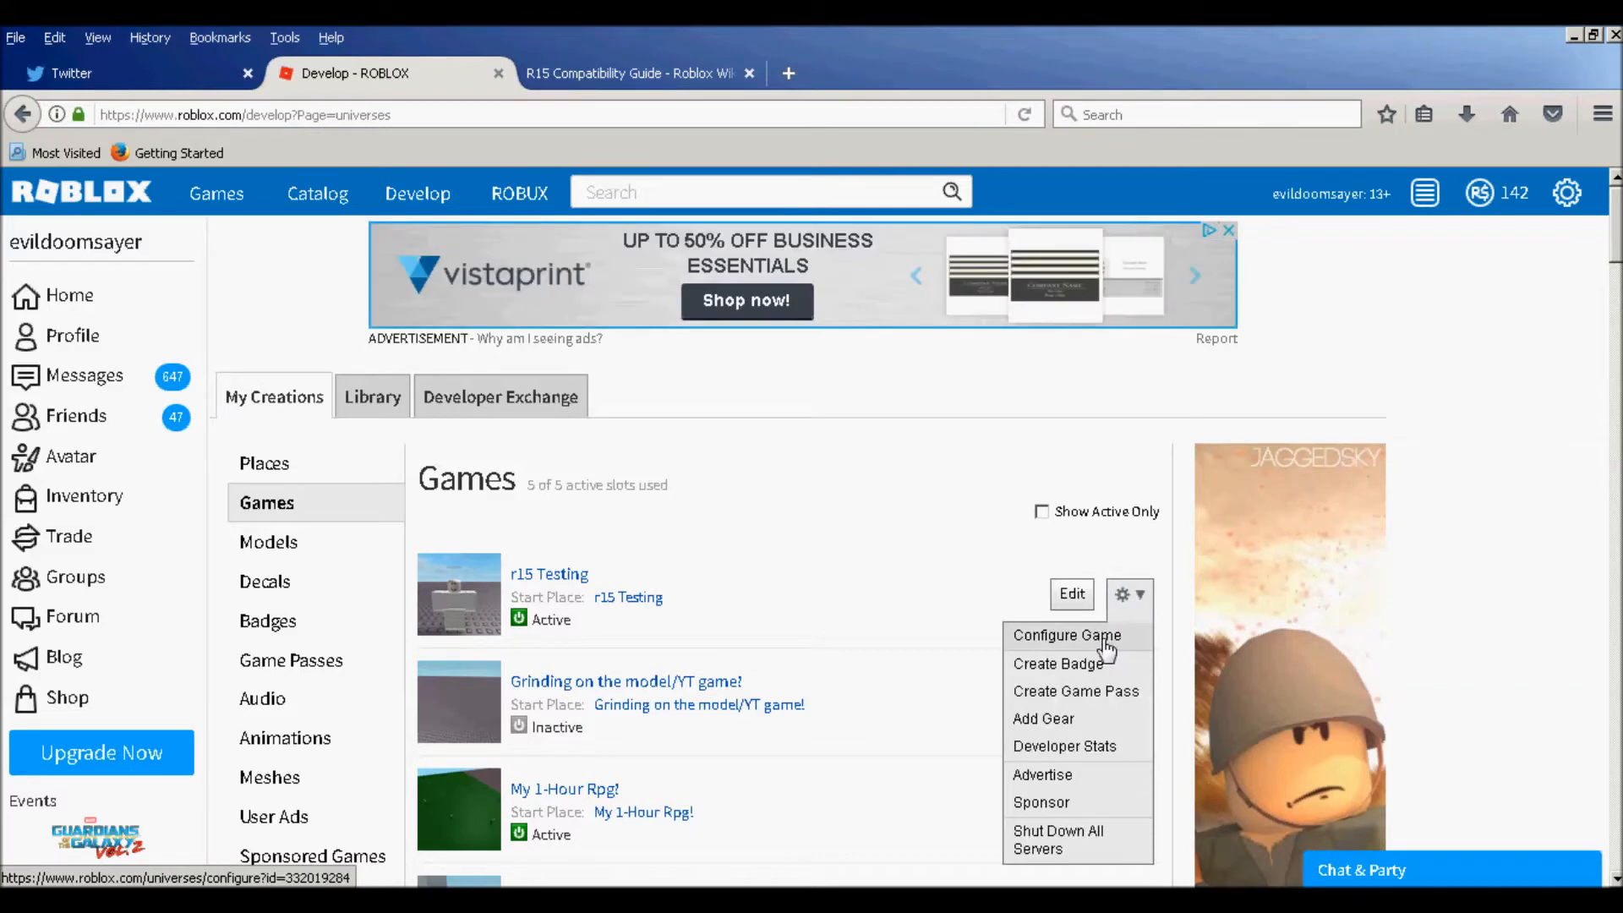
Step: Configure r15 Testing to use Morph to R15 (BETA) avatars with Standard scaling and save
left_click(1067, 634)
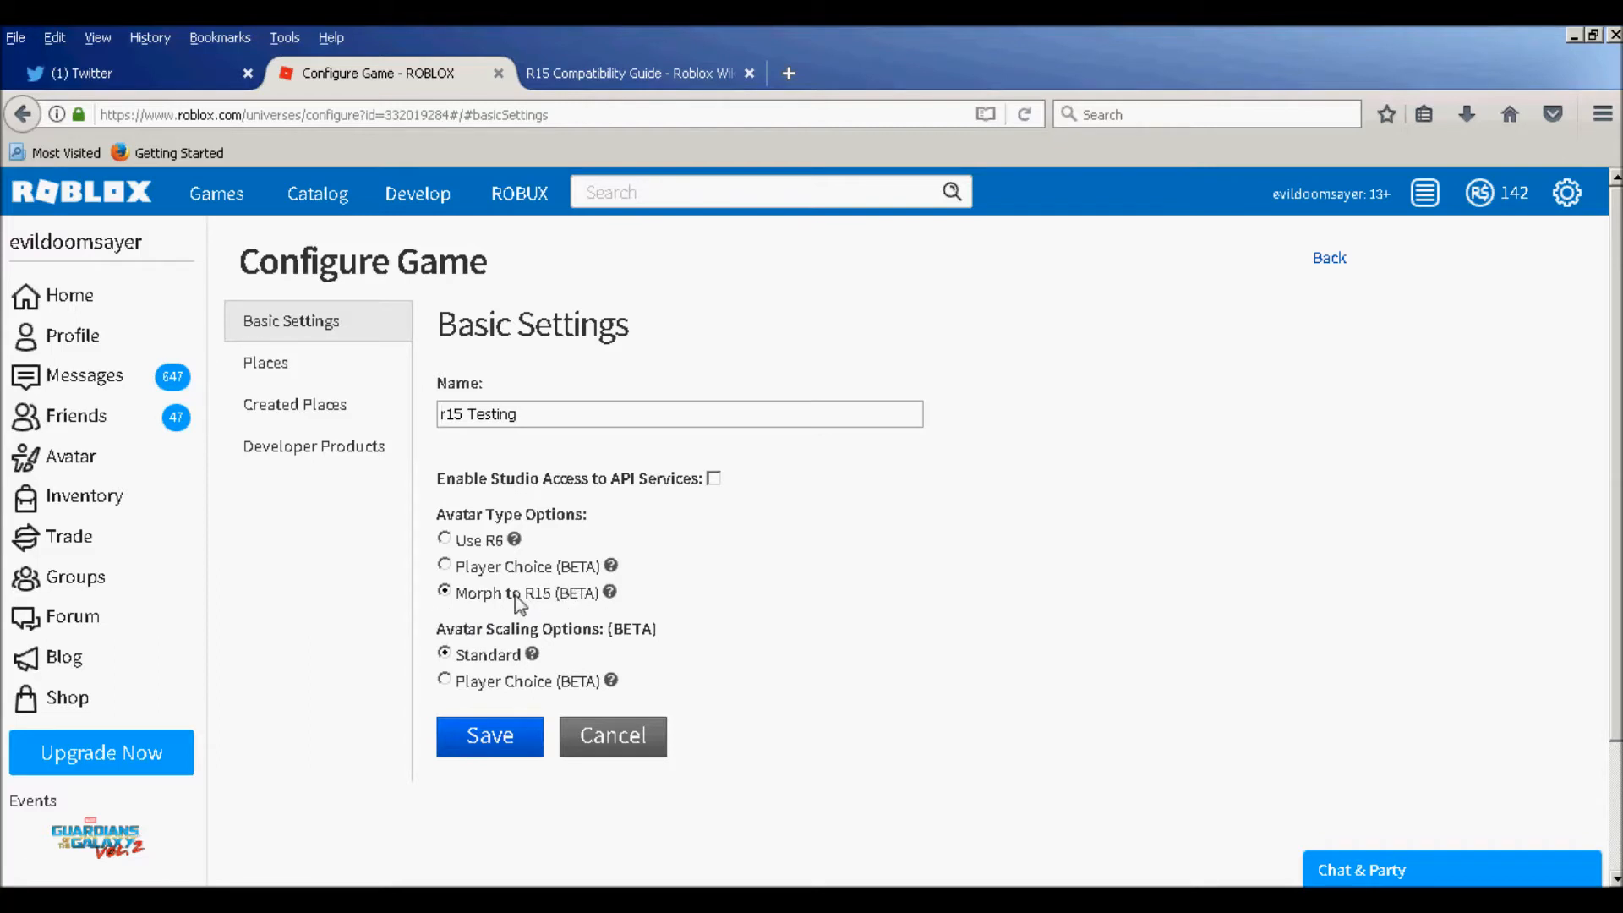
mouse_move(512, 649)
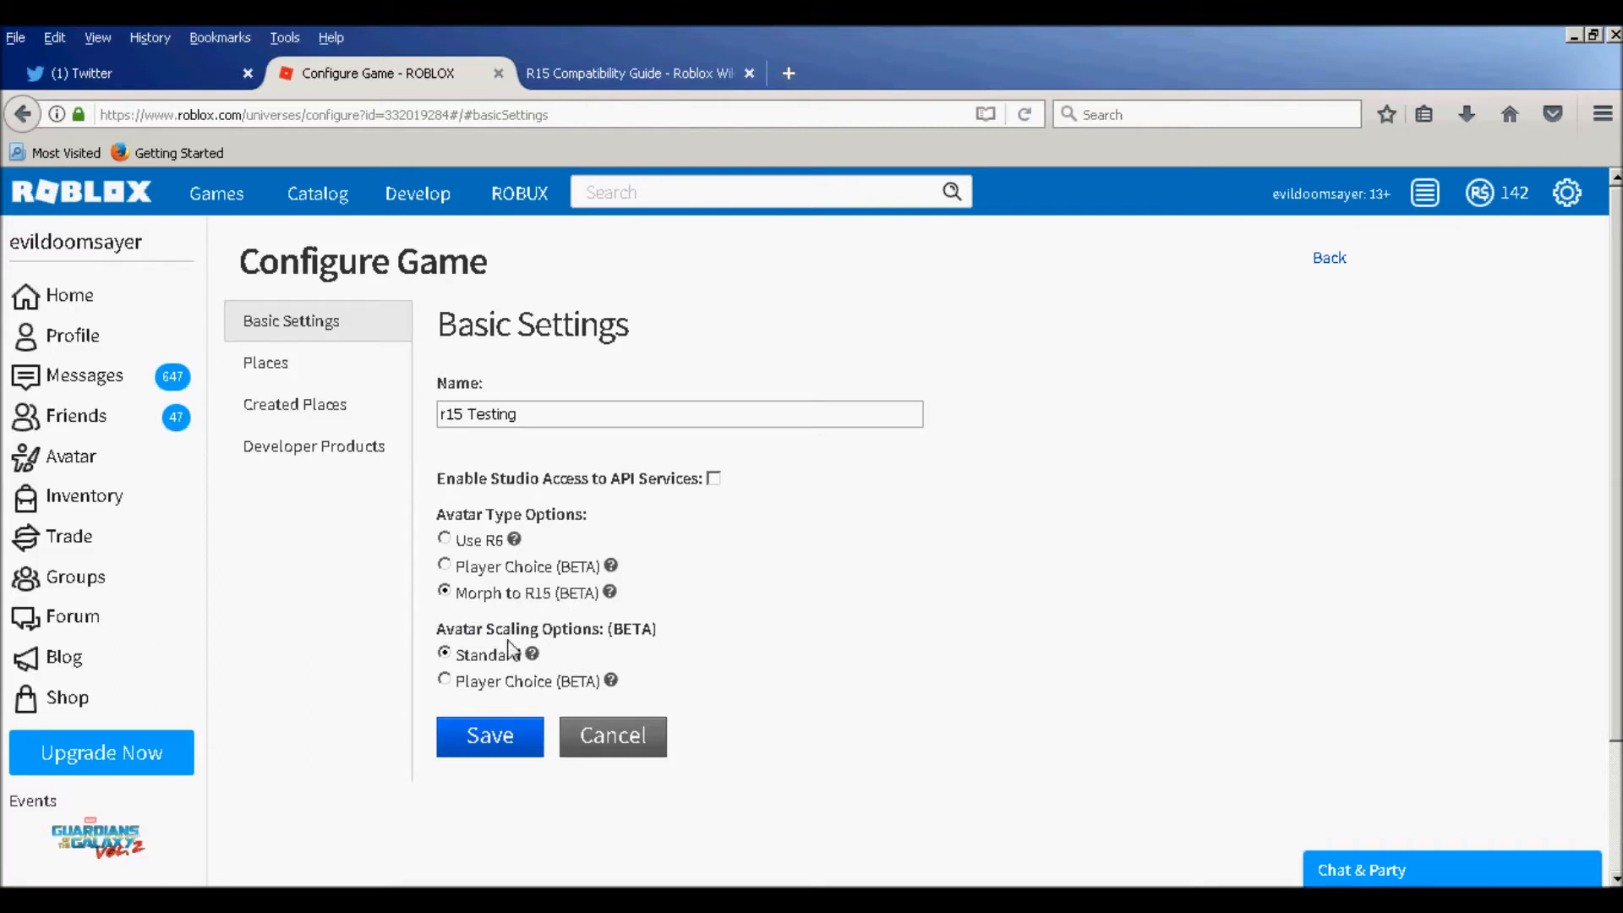
double_click(546, 629)
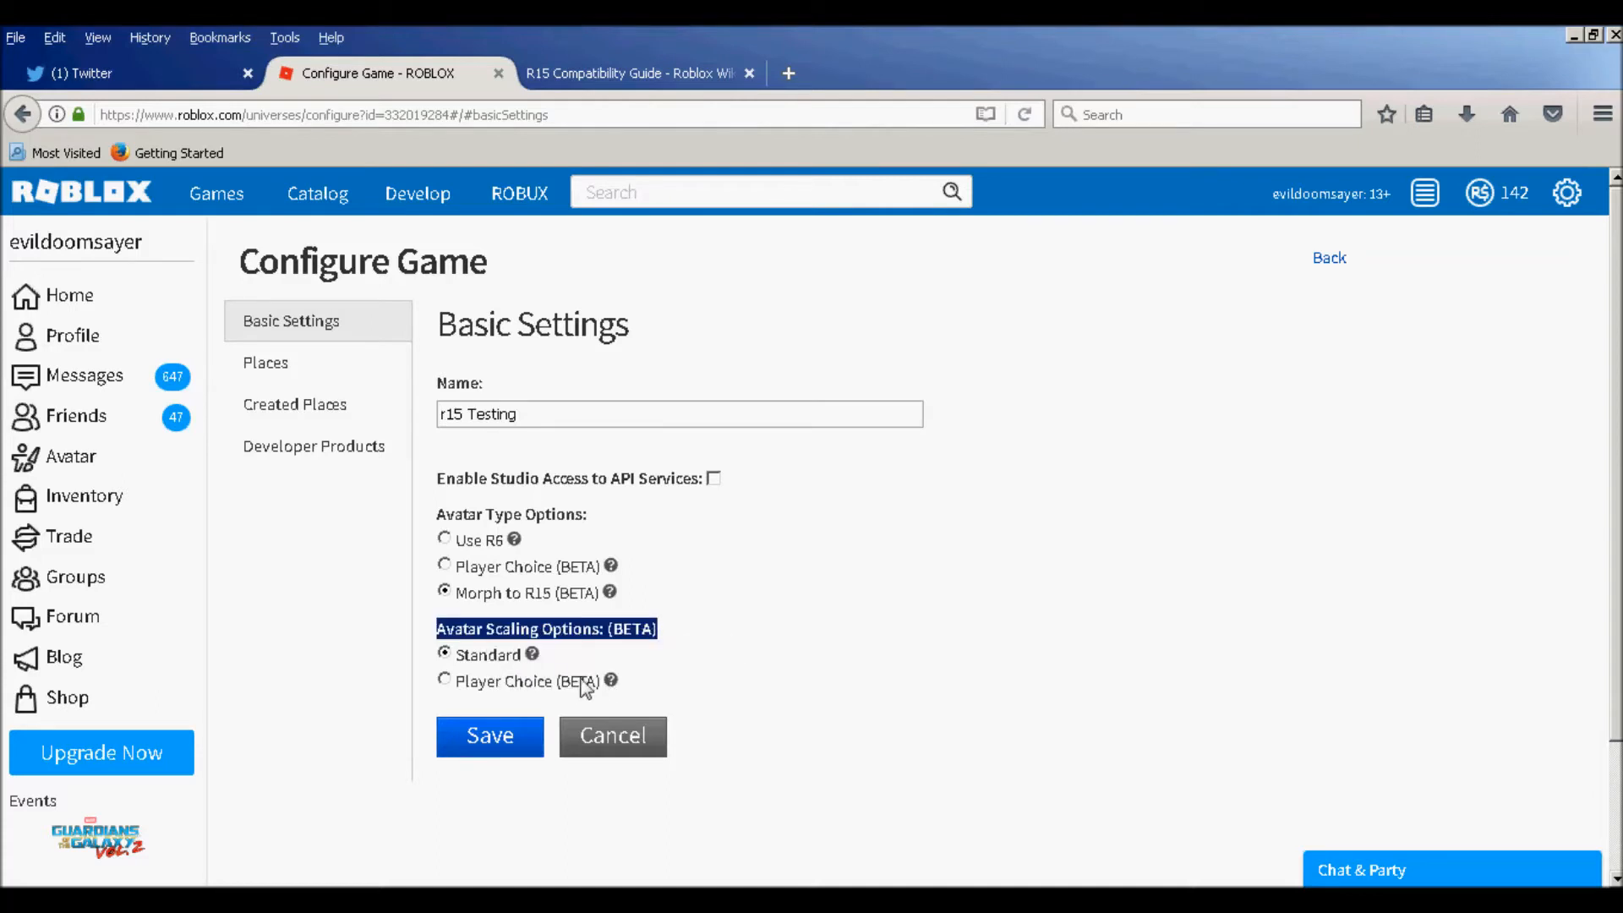
mouse_move(463, 686)
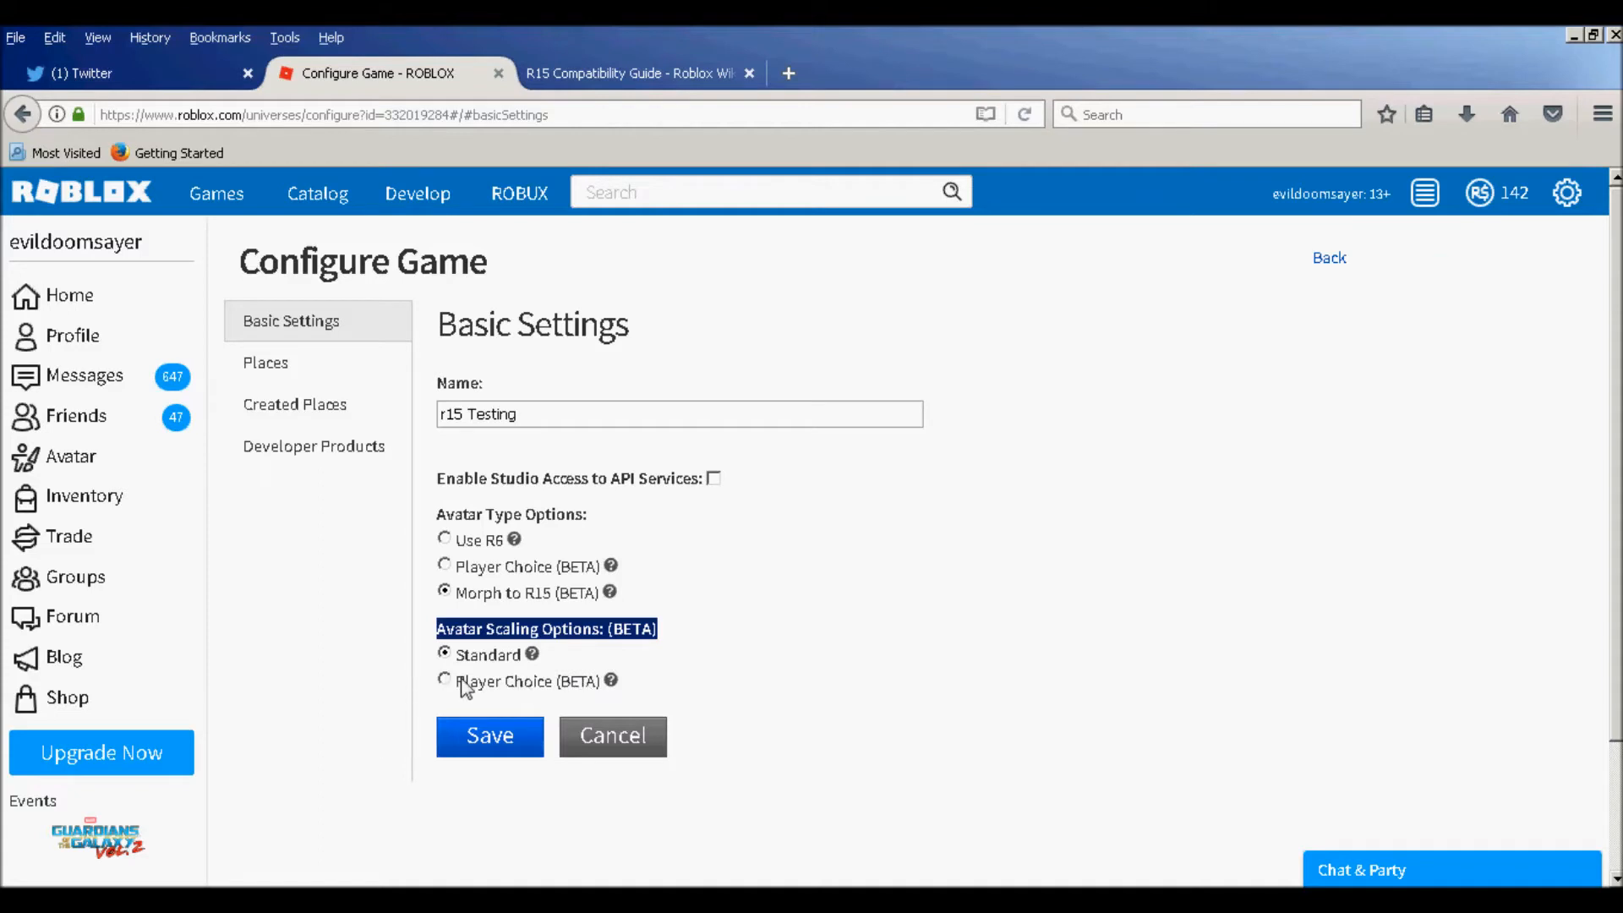
mouse_move(469, 689)
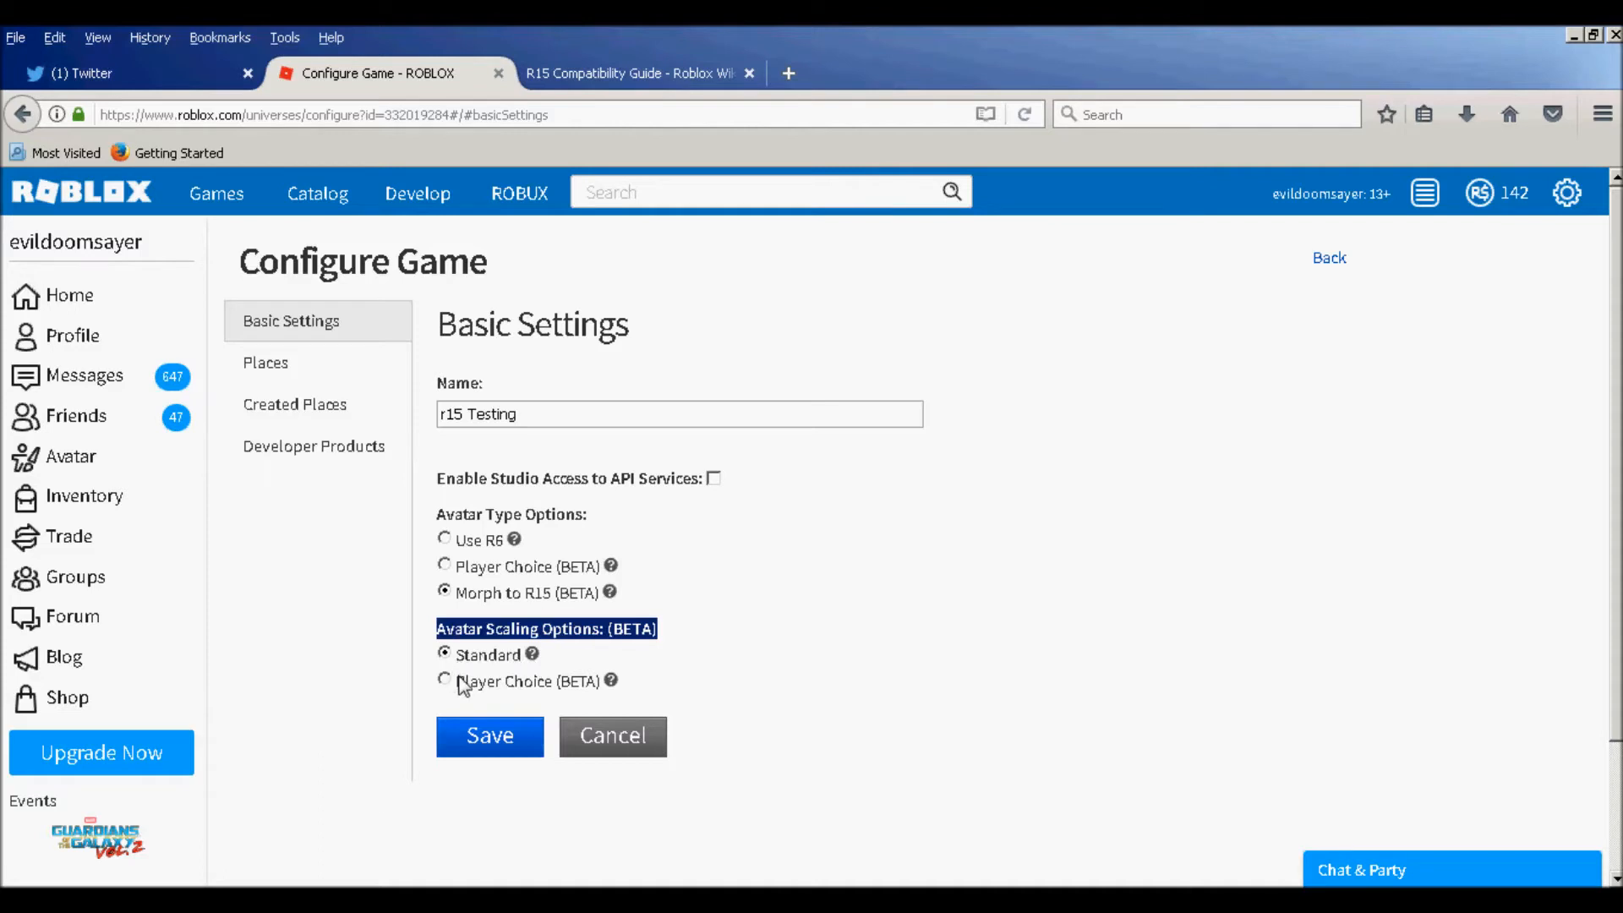
mouse_move(473, 688)
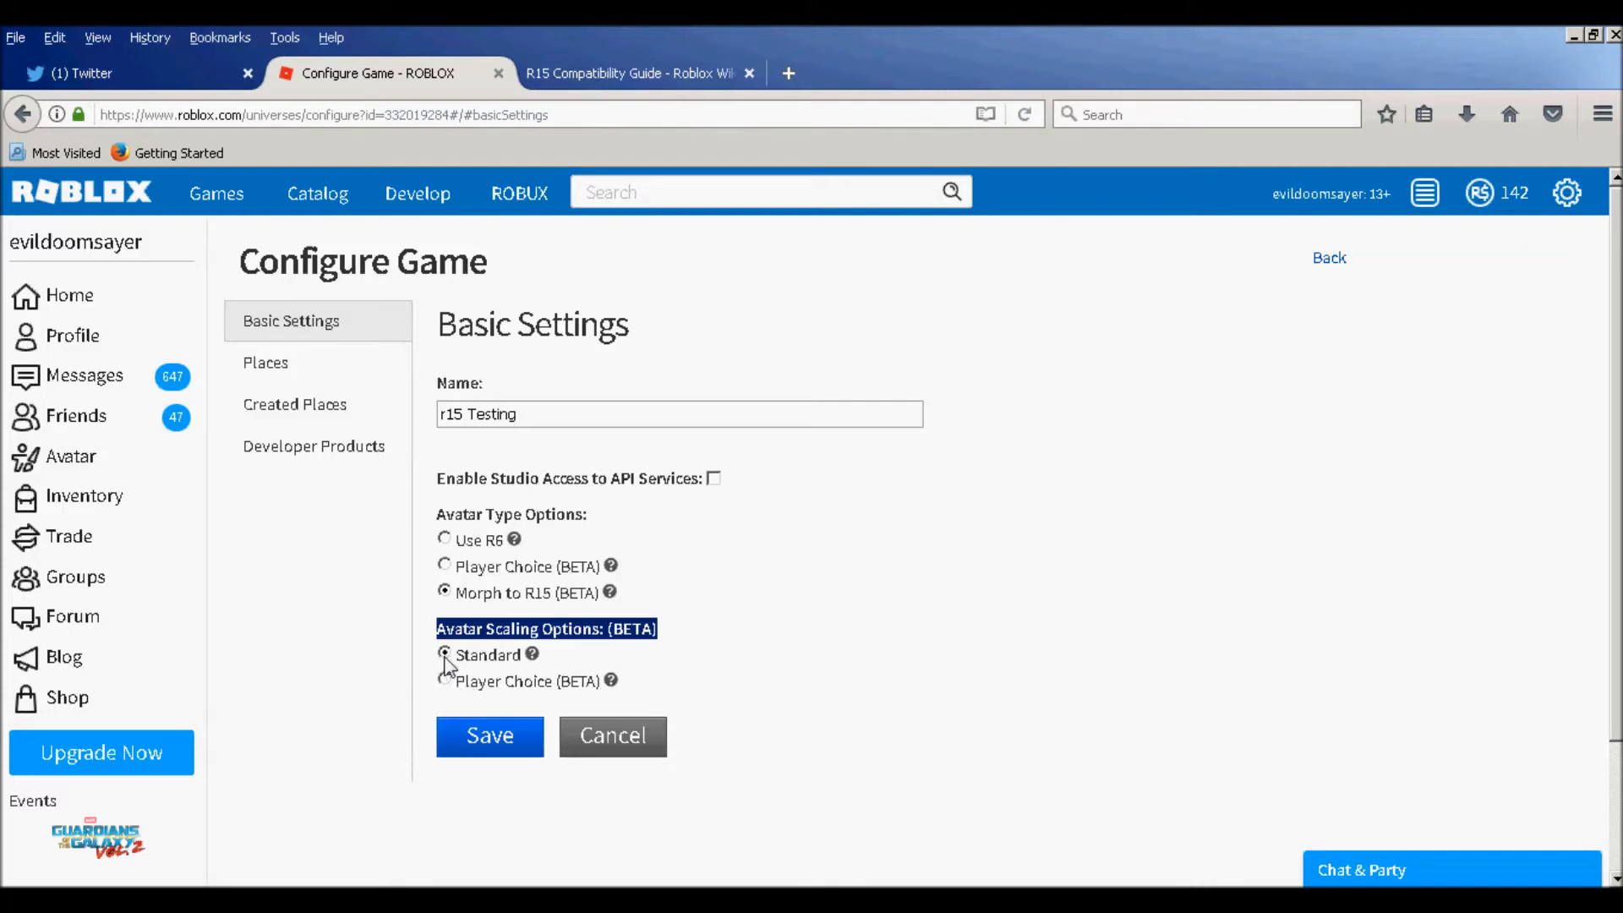
left_click(488, 735)
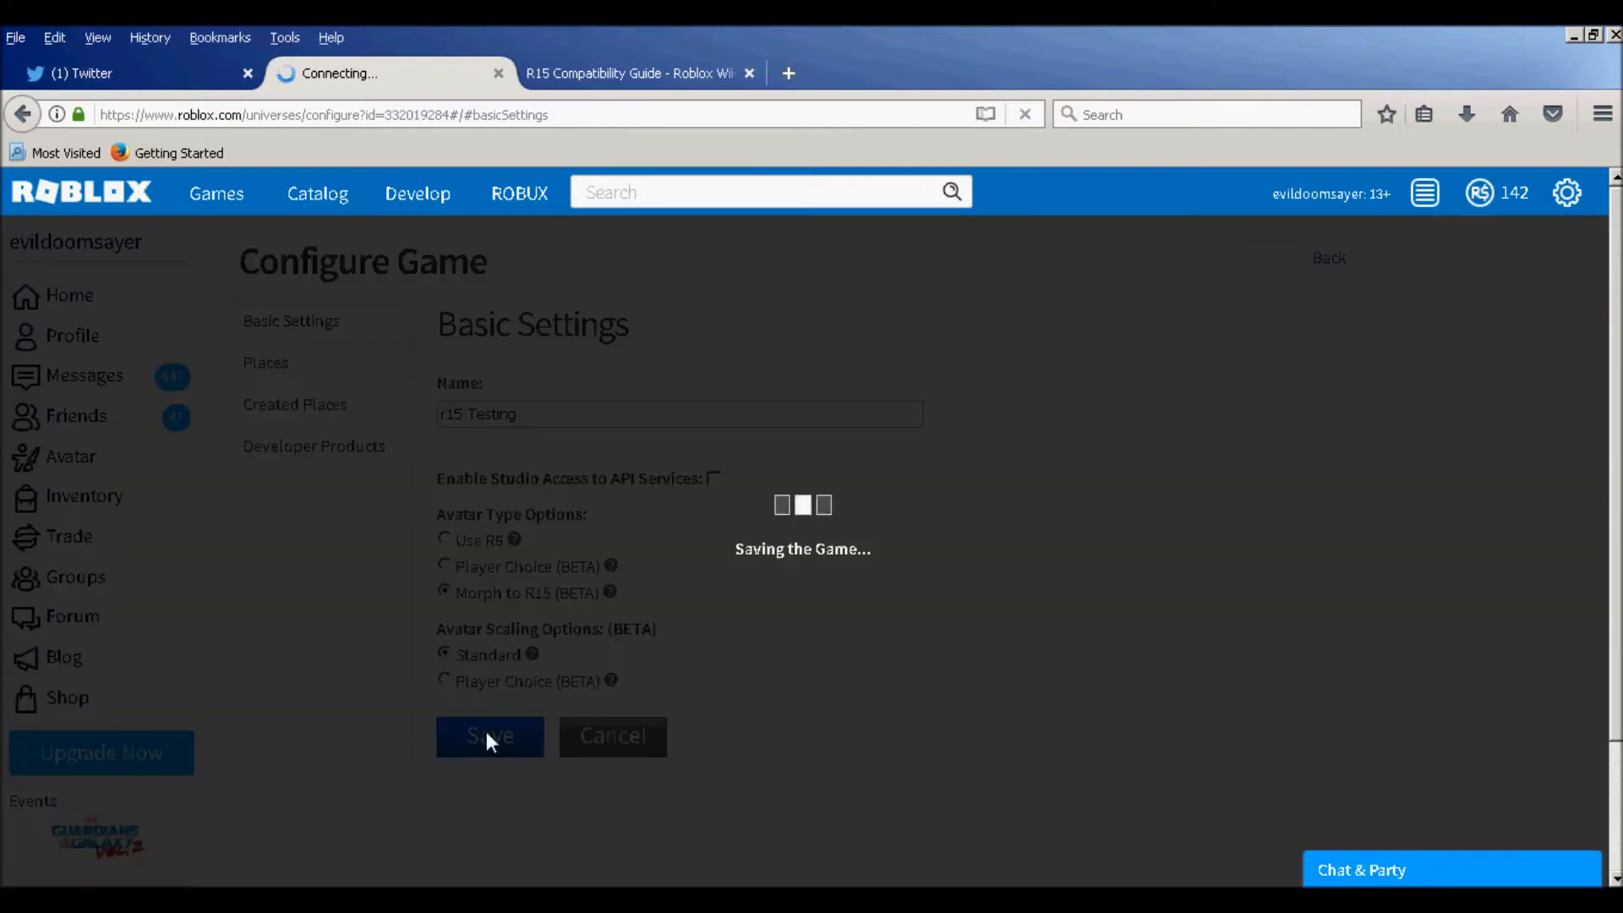
left_click(490, 735)
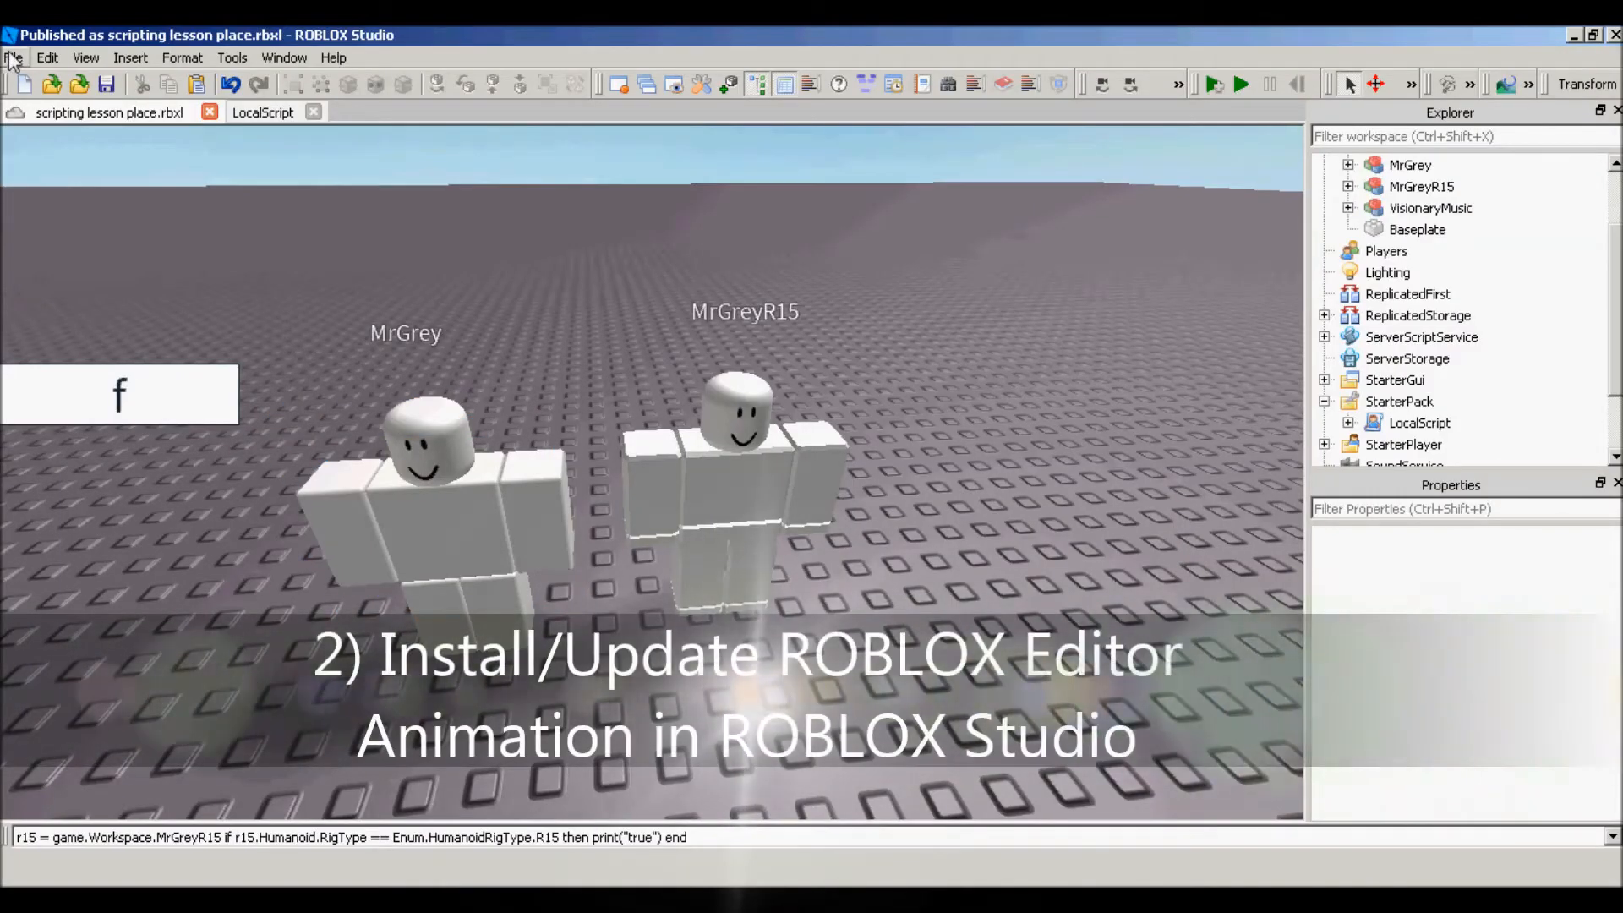
Step: Browse the Library's plugins inside Studio and reach the Animation Editor plugin page
left_click(86, 57)
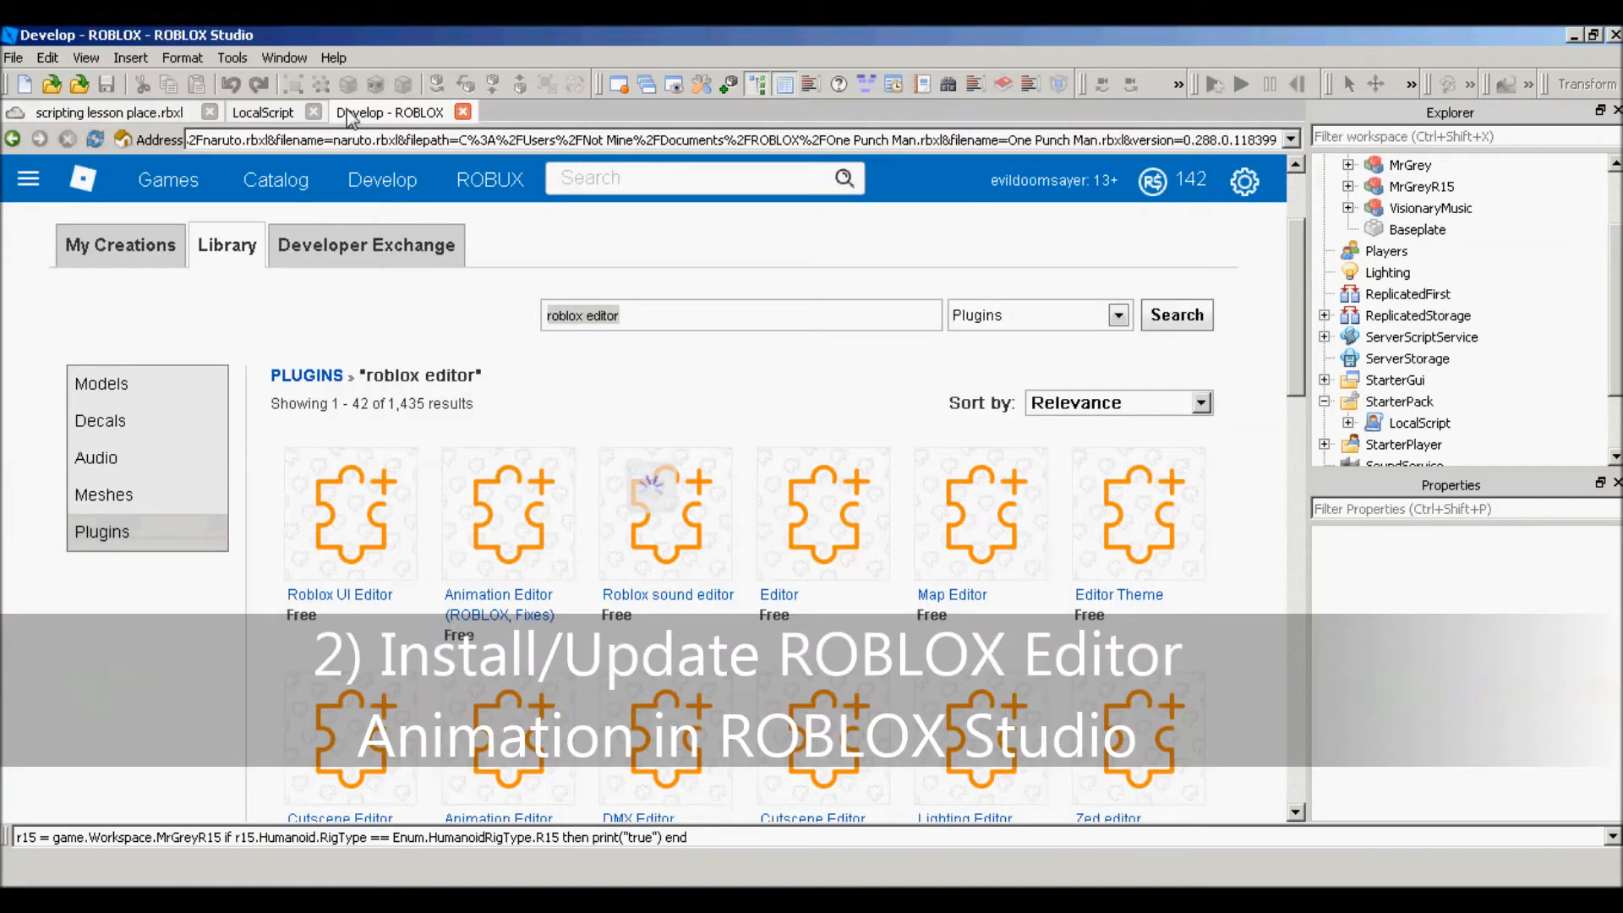
left_click(463, 111)
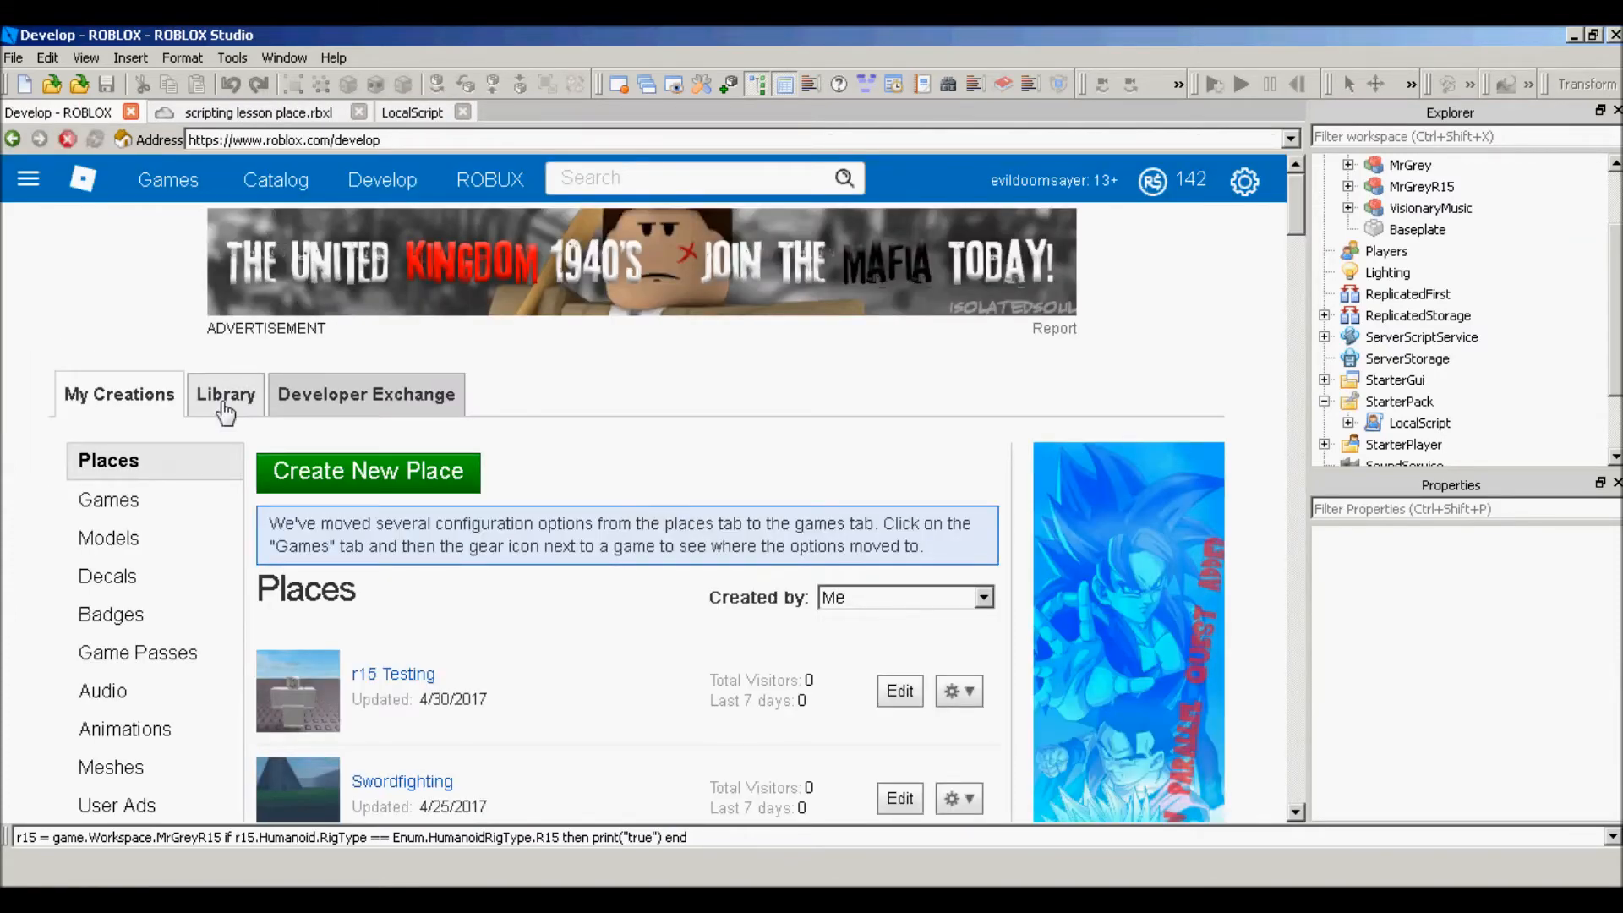
left_click(225, 394)
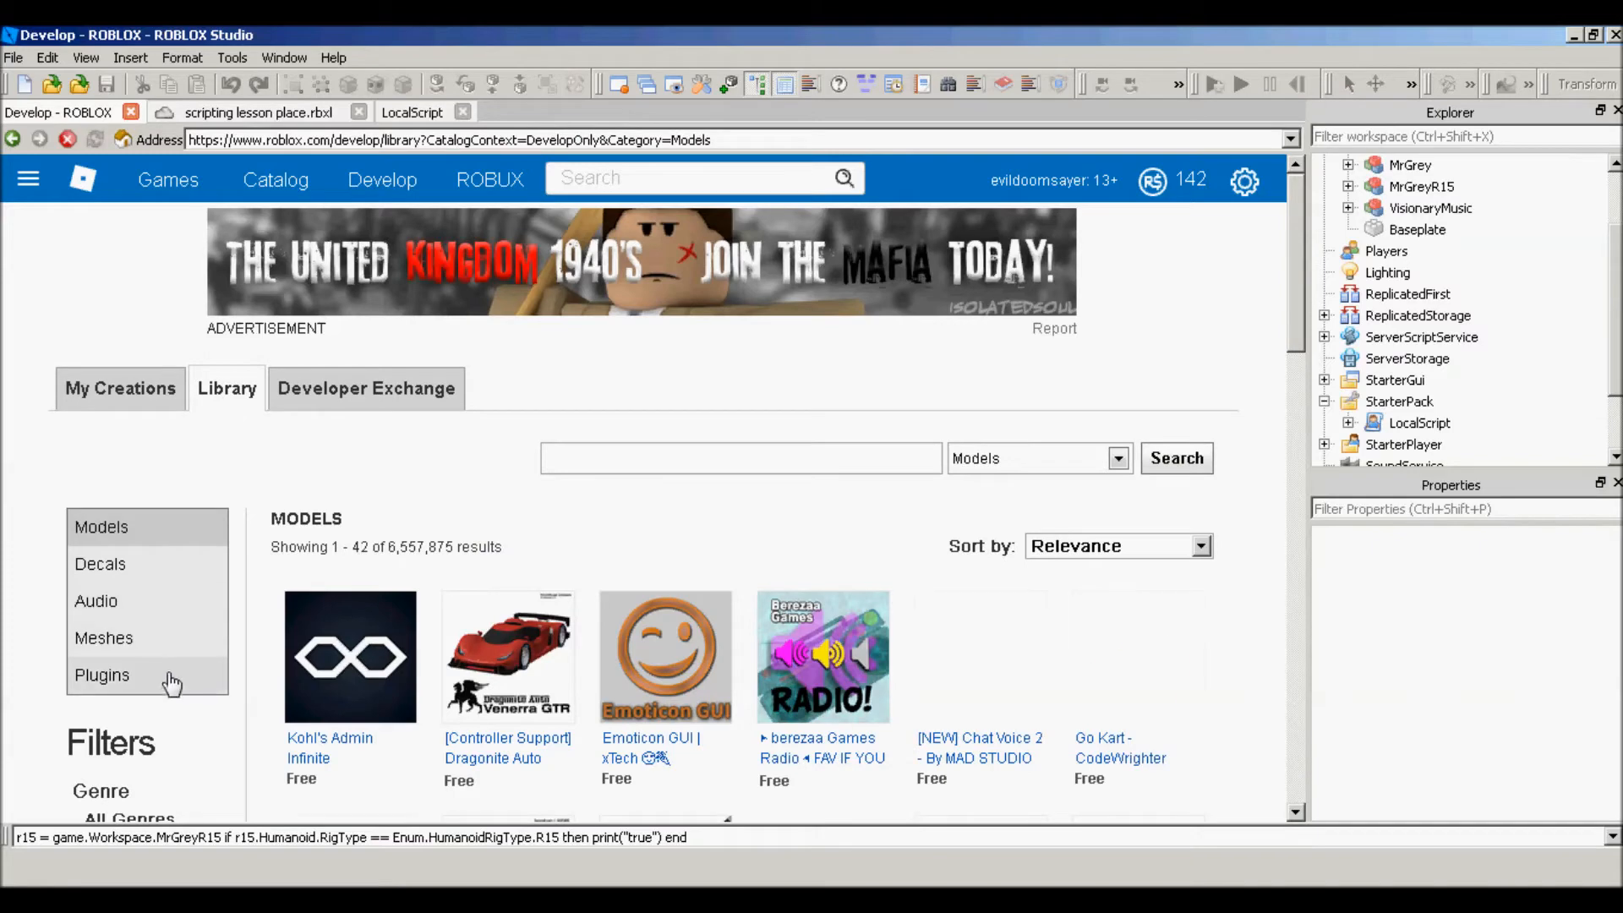
left_click(103, 675)
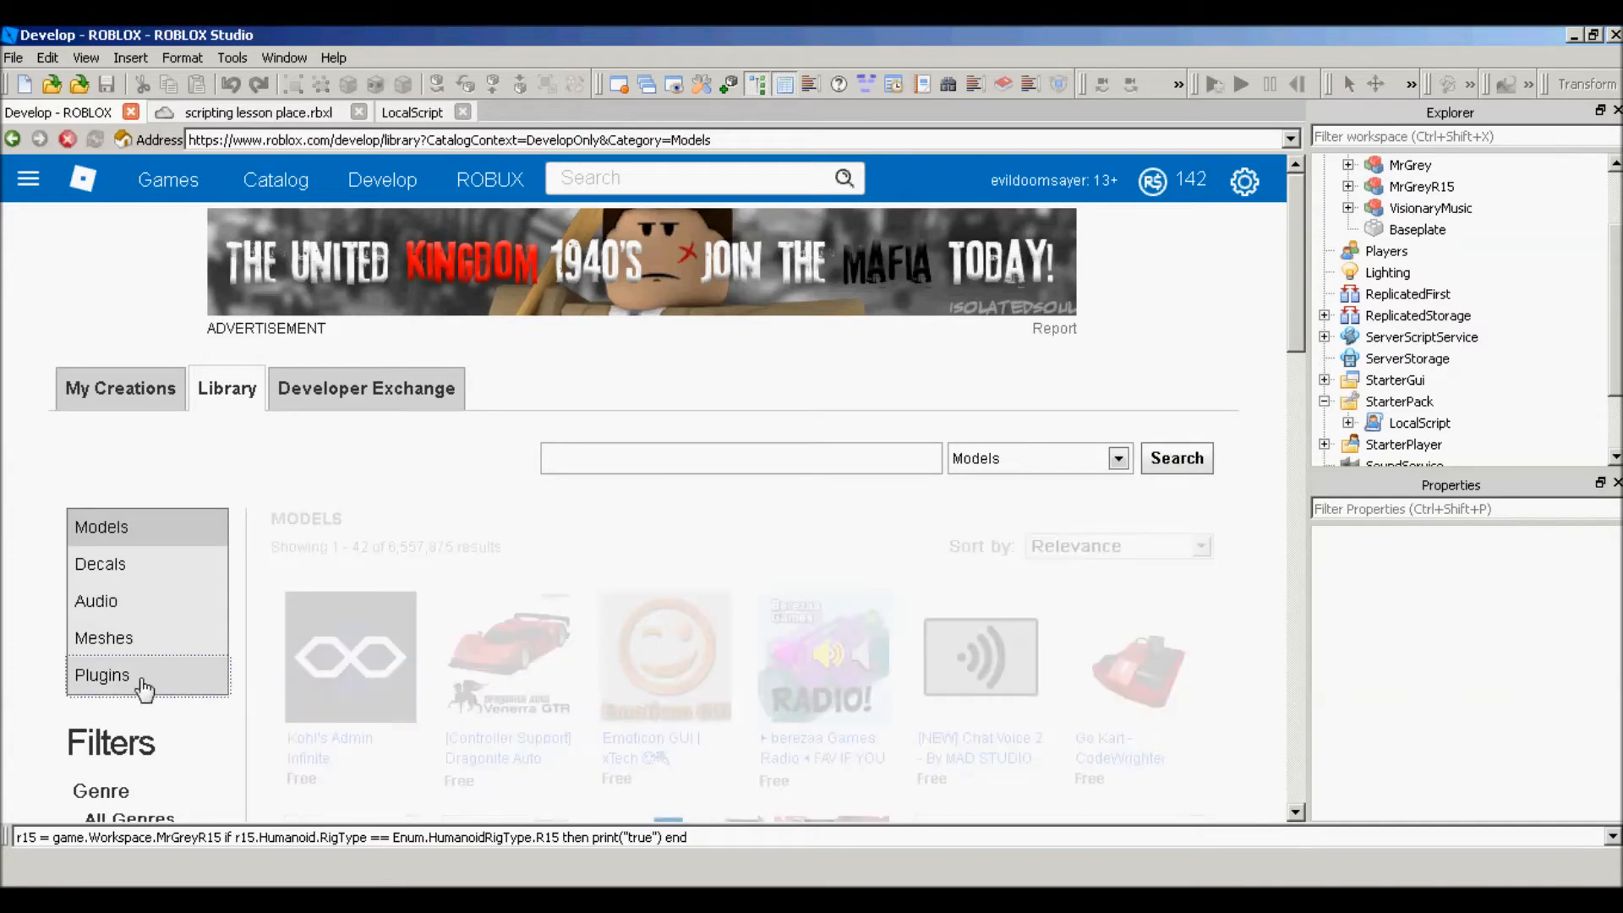
left_click(103, 674)
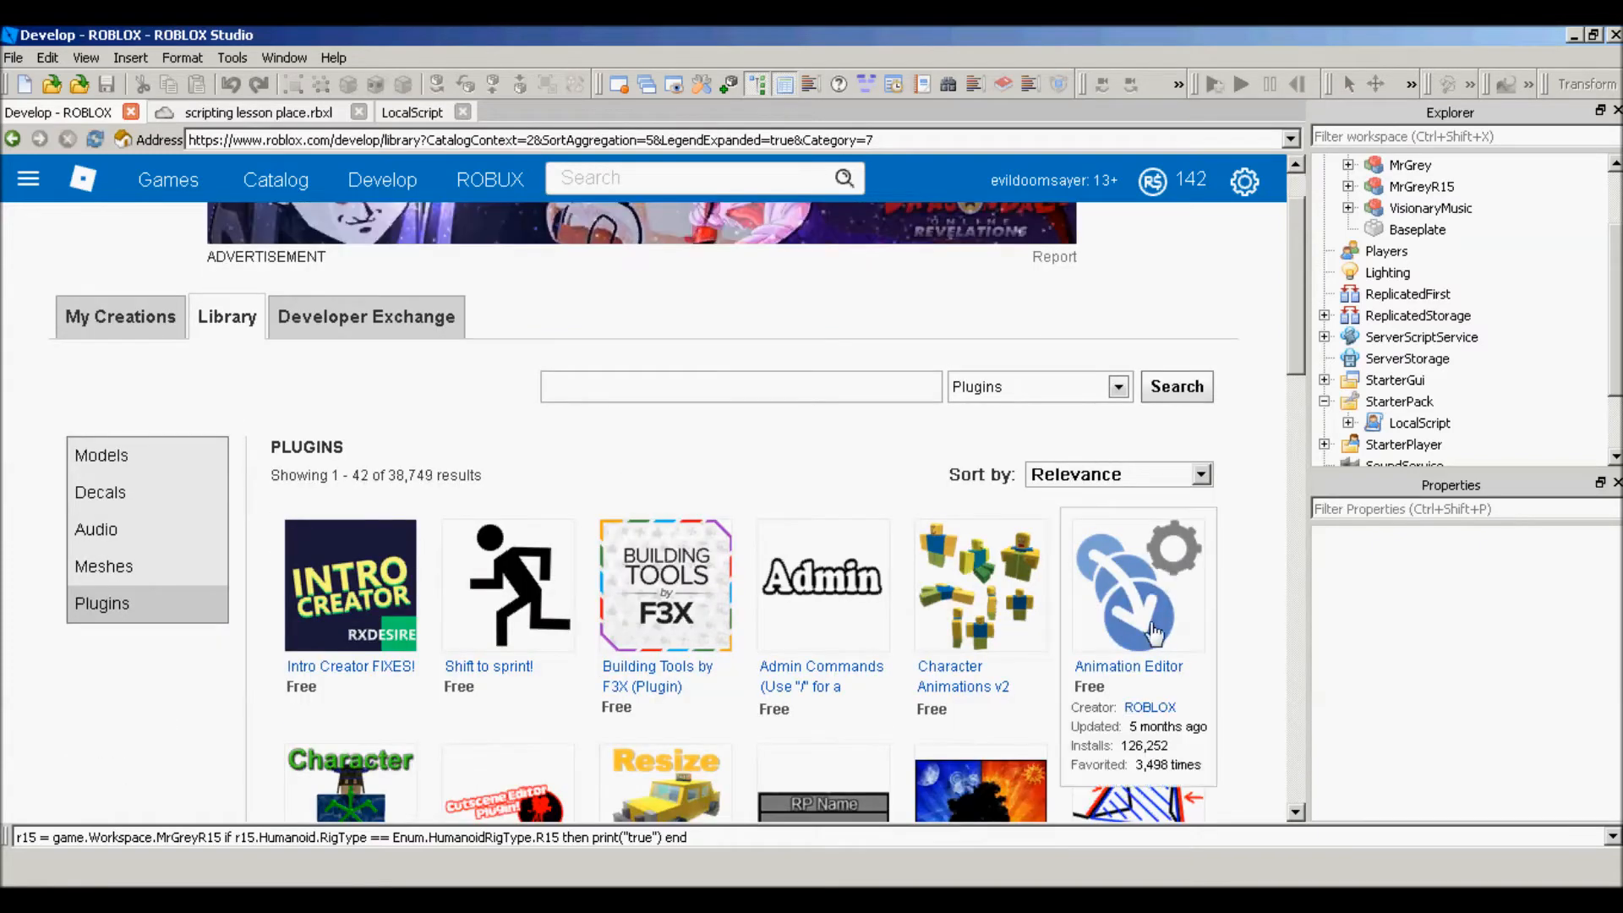
mouse_move(1160, 621)
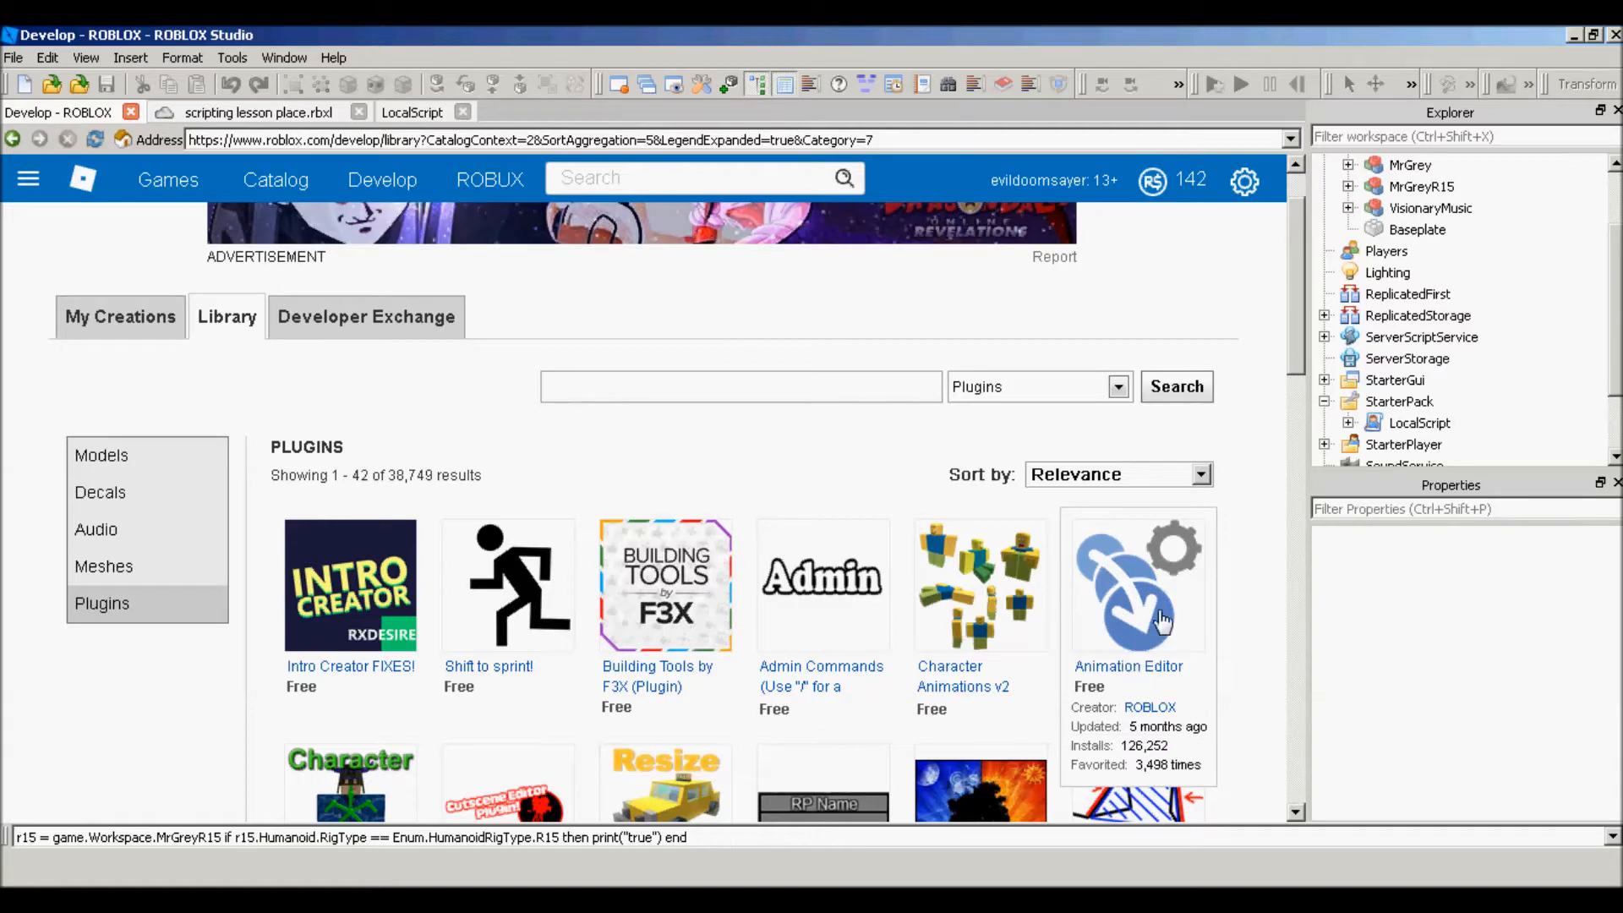
left_click(1136, 585)
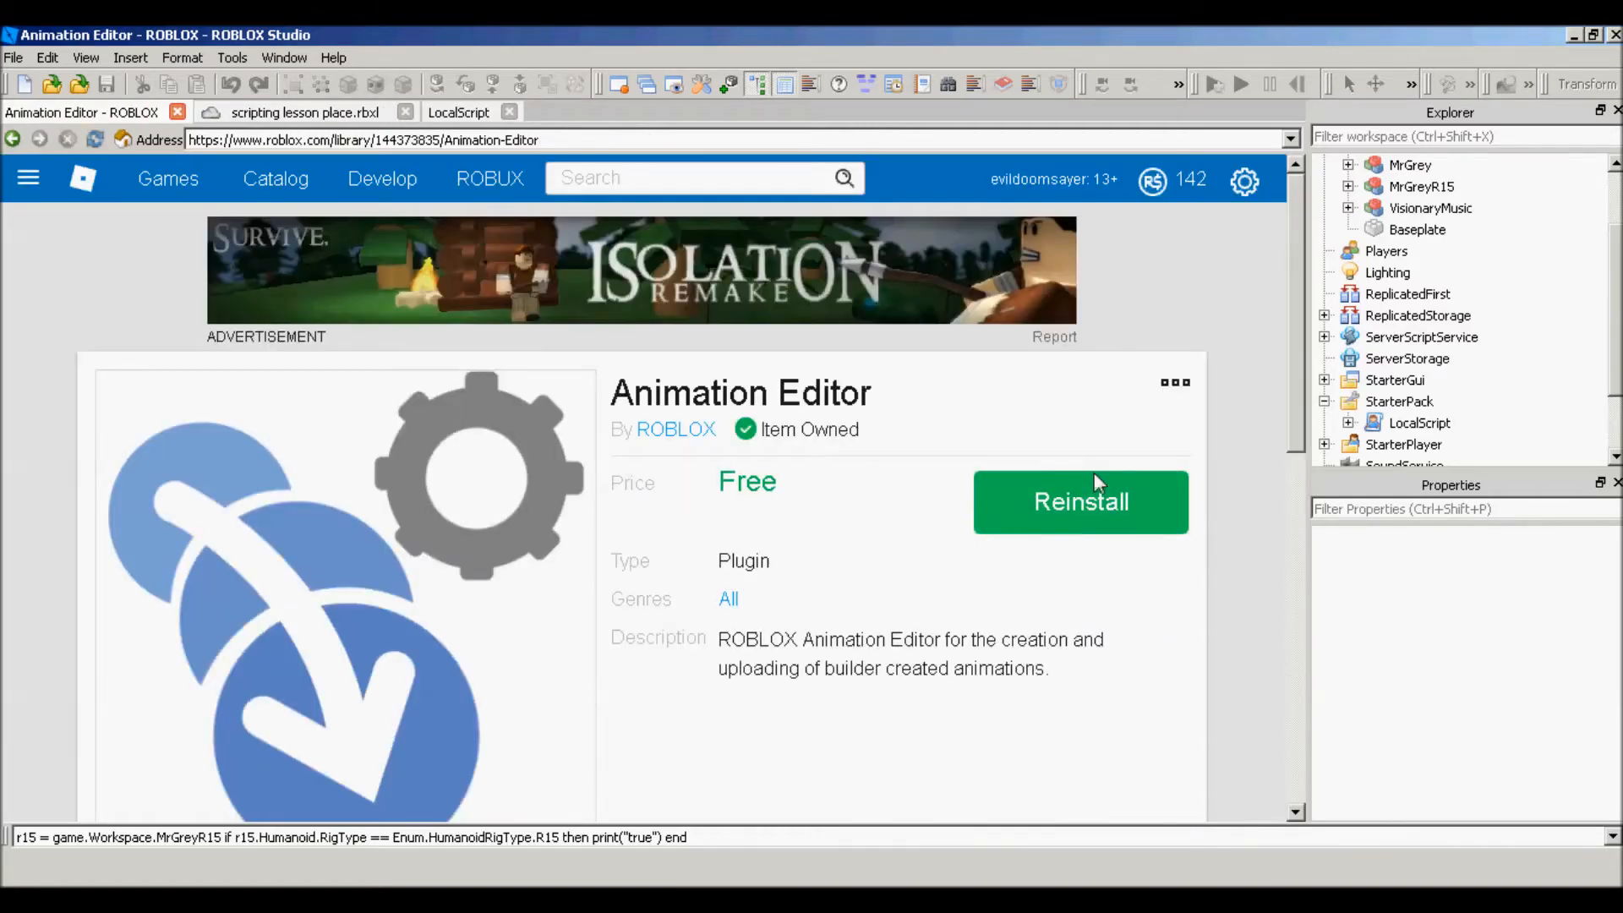
mouse_move(1100, 514)
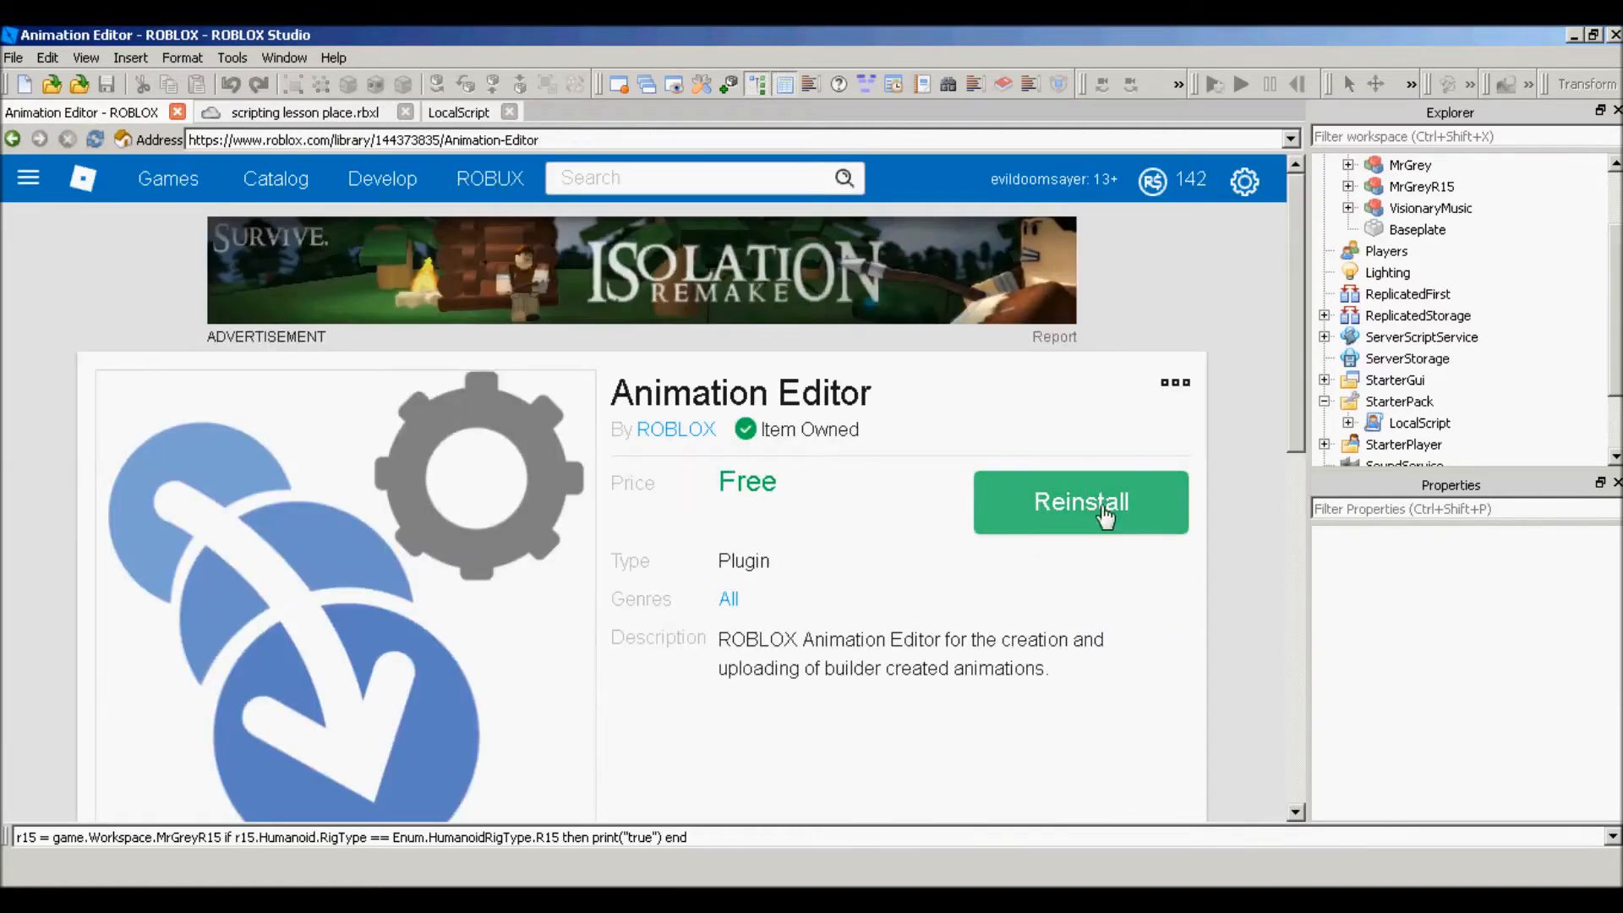
mouse_move(230, 127)
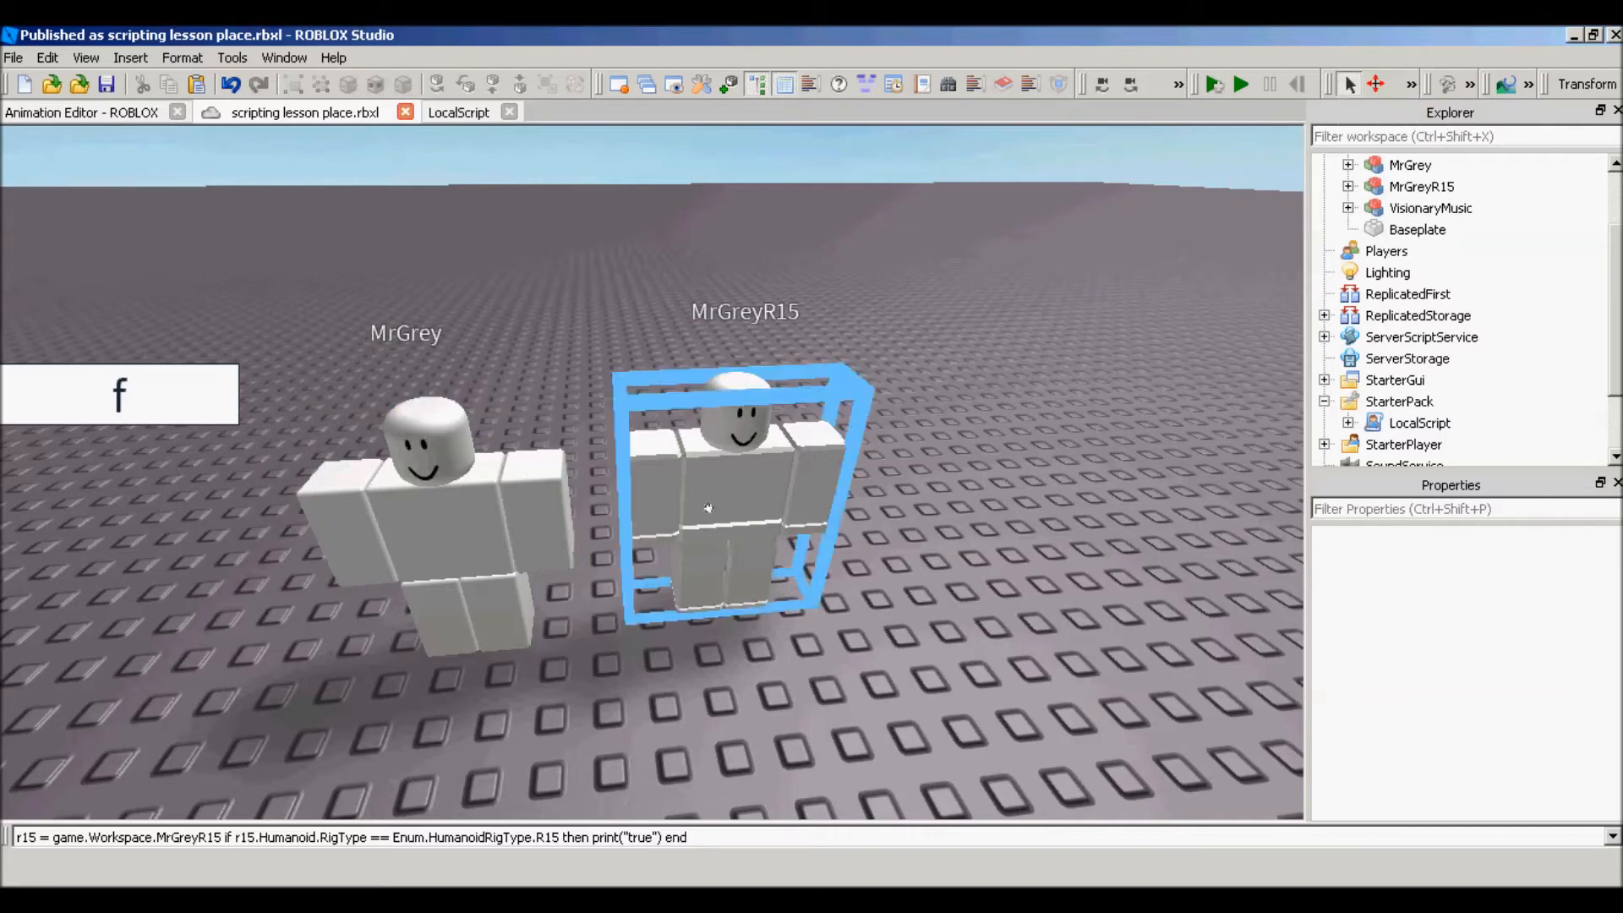
Step: Launch the Animation Editor and choose MrGrey as the rig to animate
left_click(1195, 336)
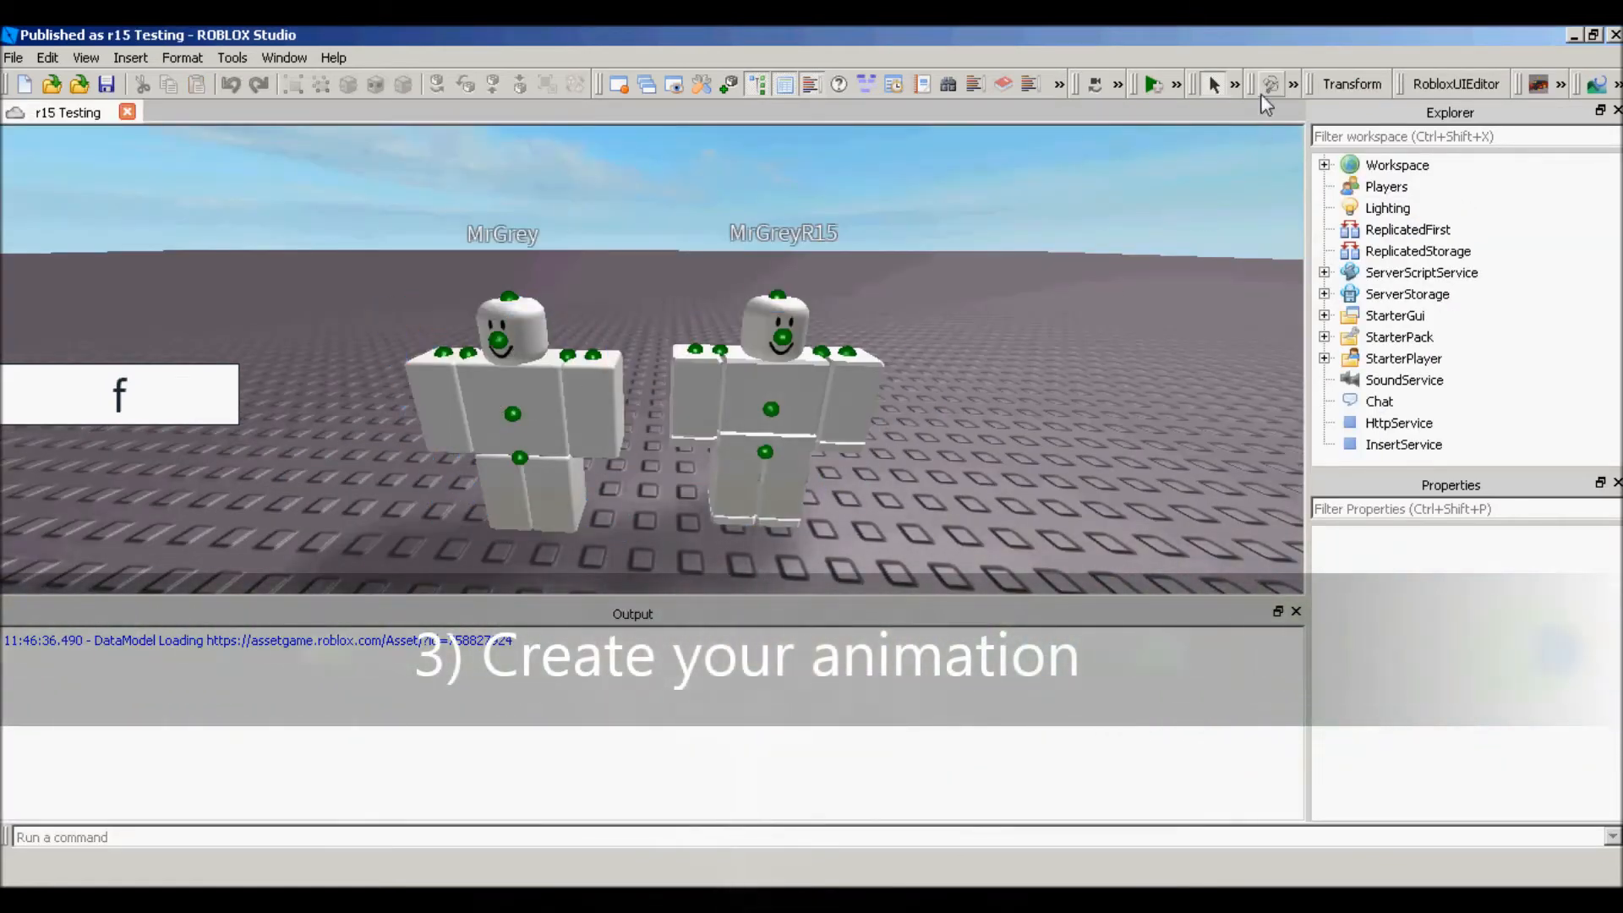
left_click(1271, 84)
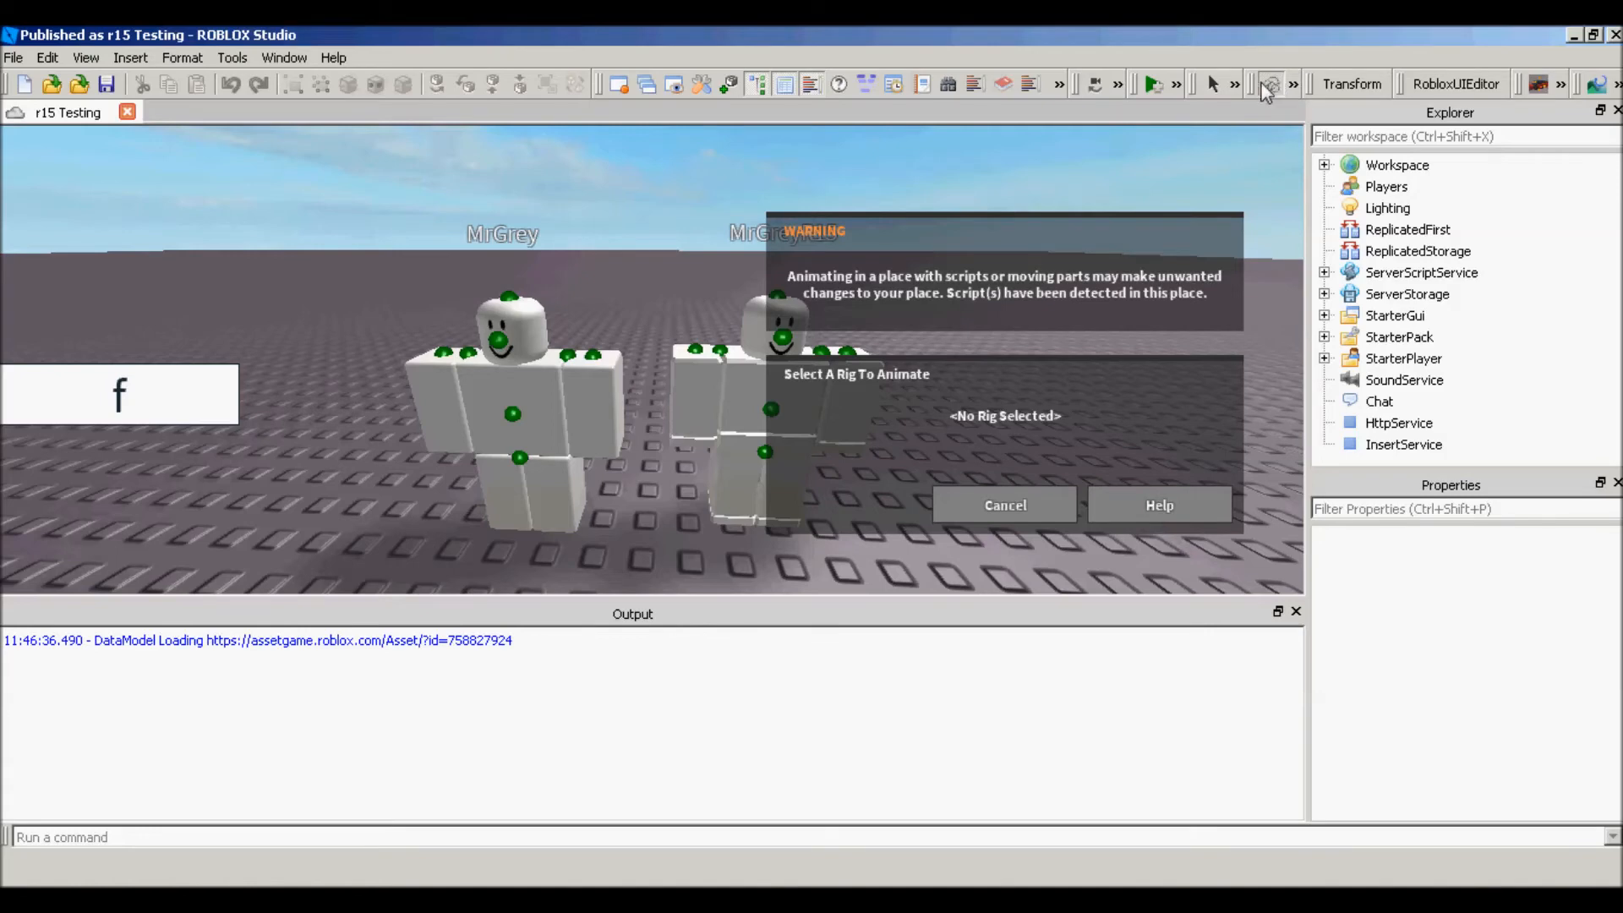
left_click(507, 414)
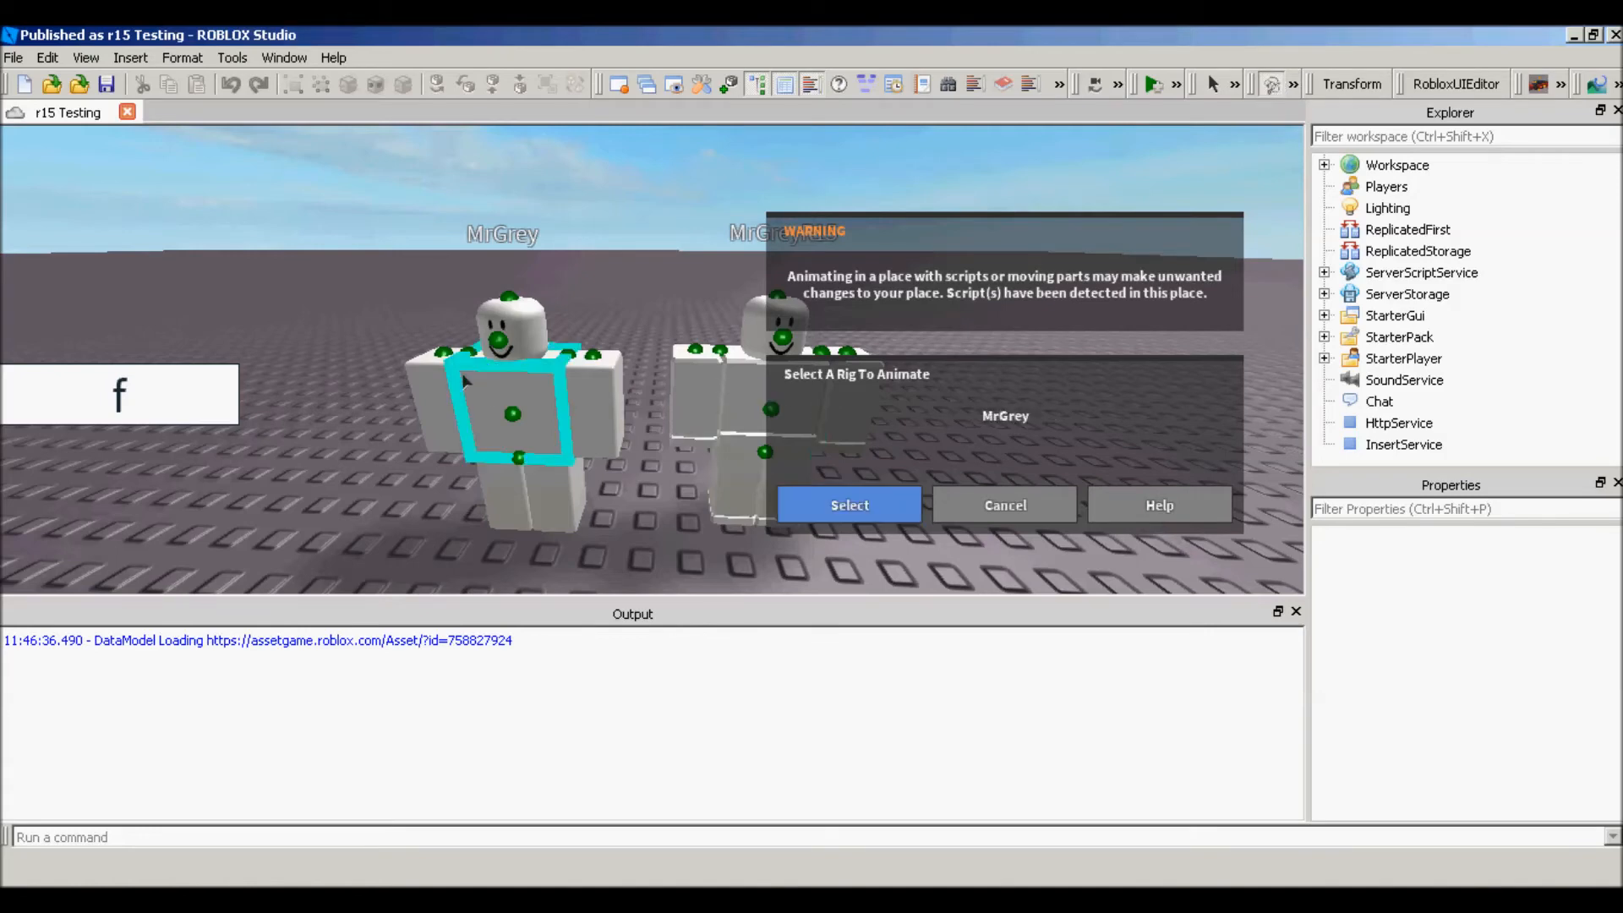
left_click(848, 505)
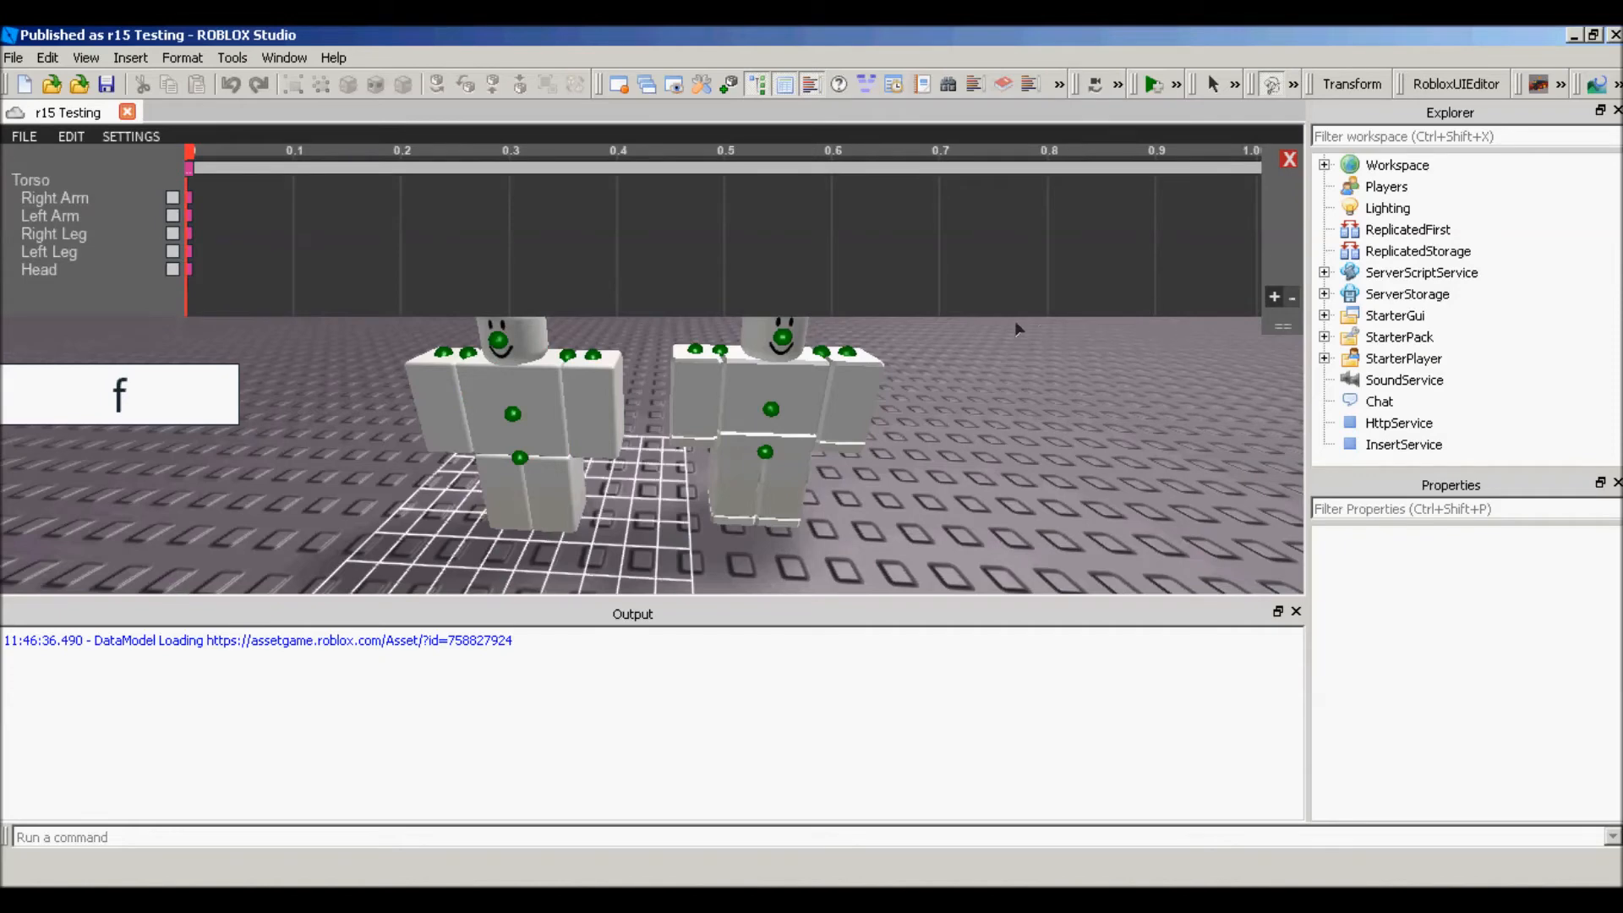
mouse_move(1180, 201)
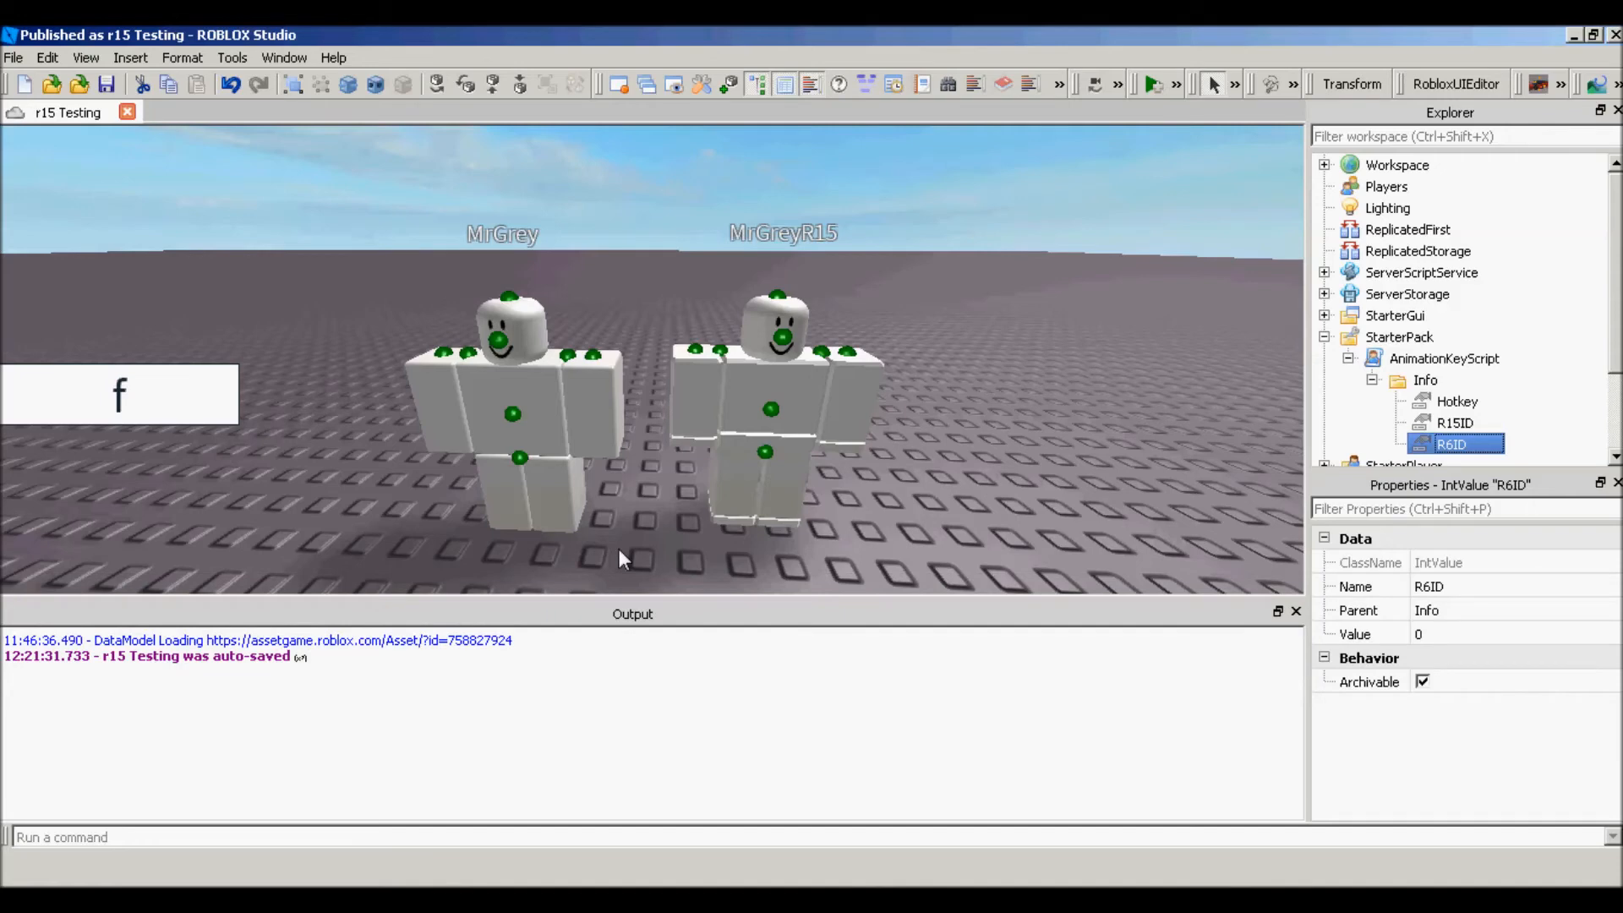
mouse_move(1247, 270)
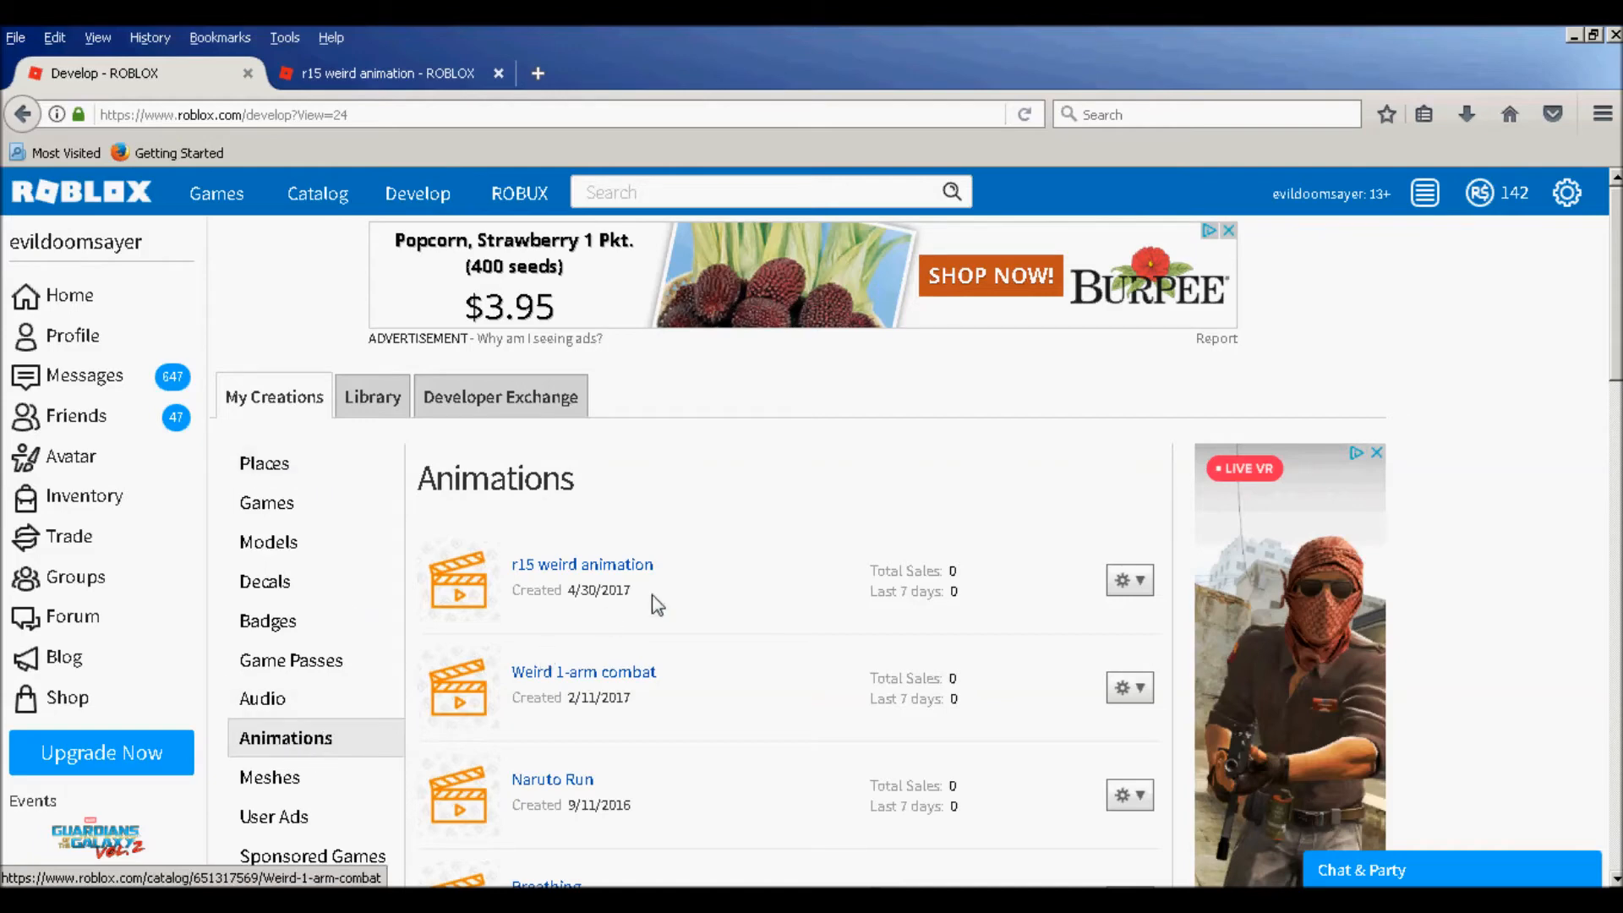
mouse_move(691, 603)
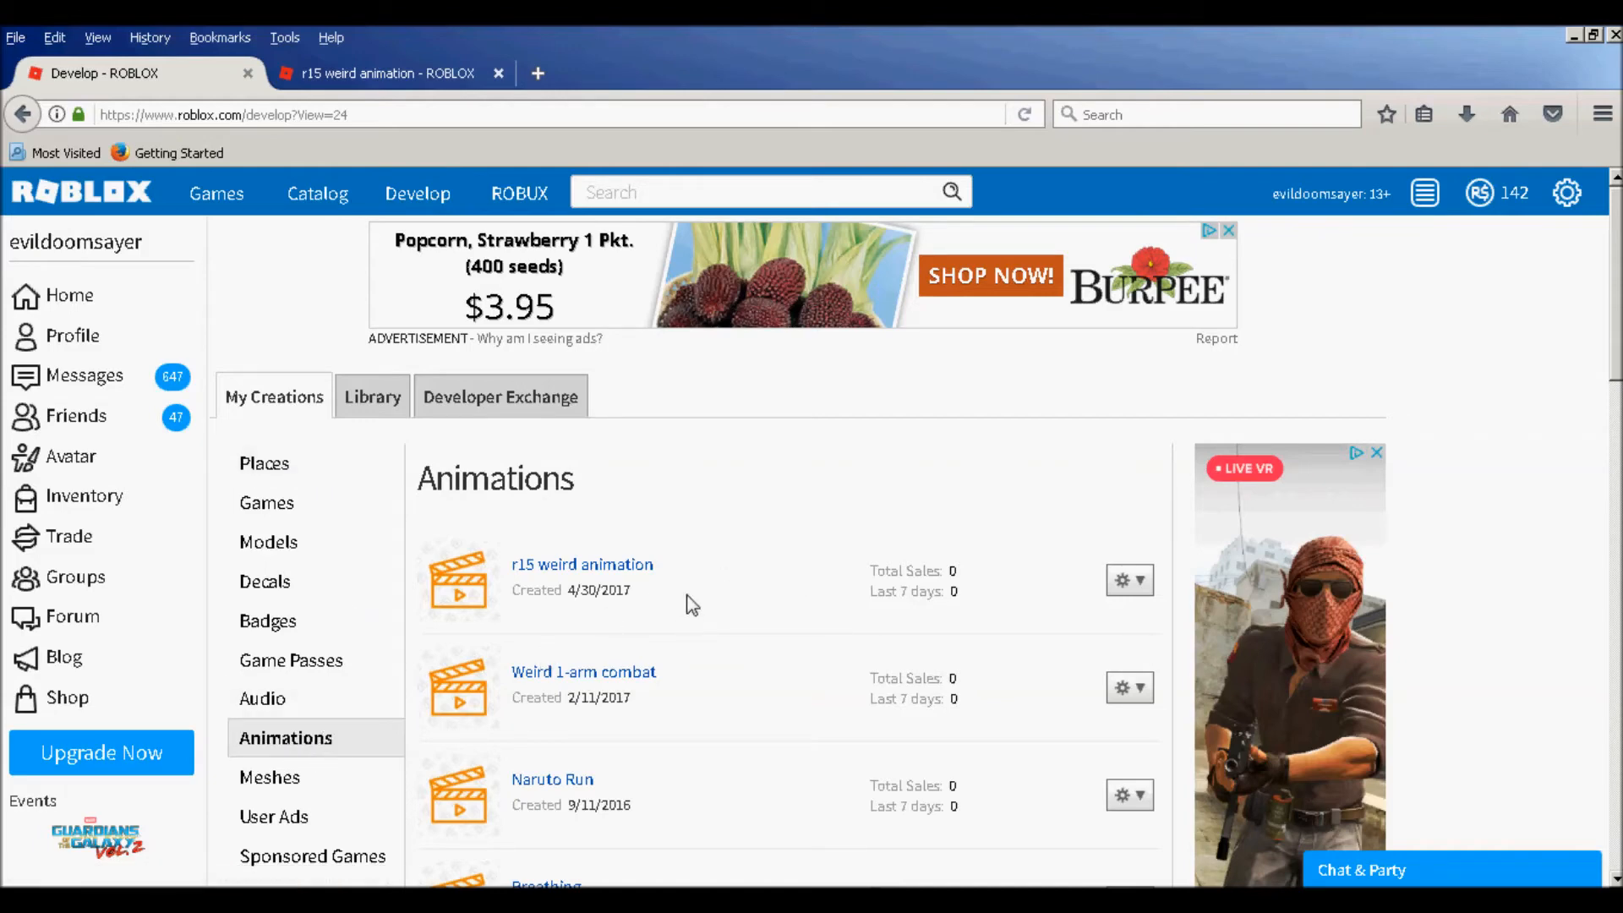
mouse_move(581, 564)
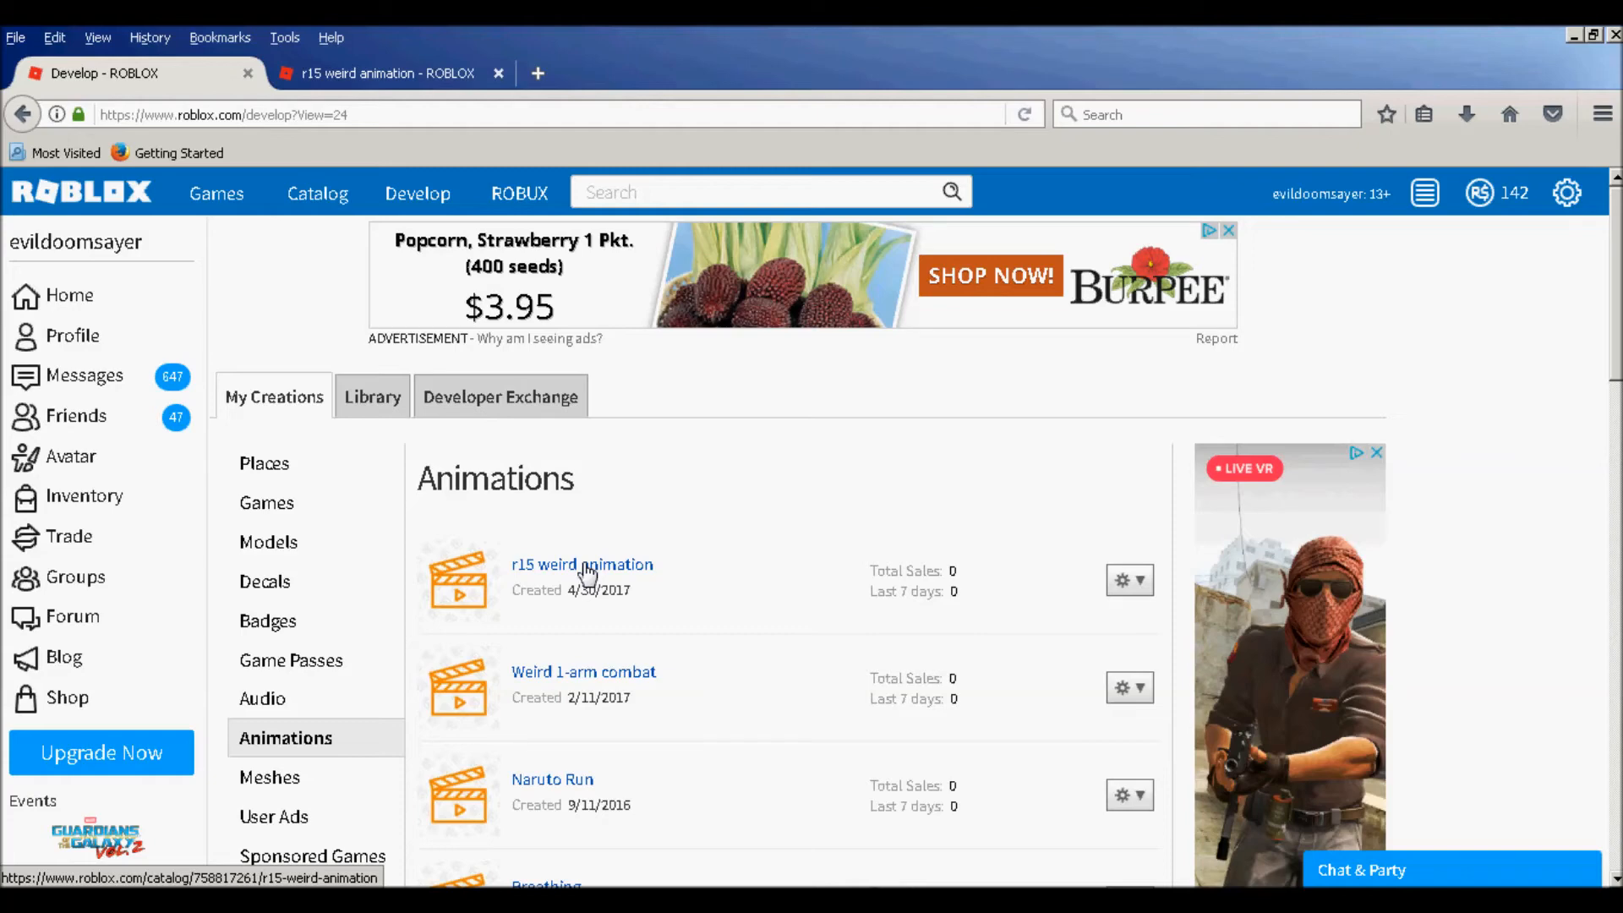
Step: View the r15 weird animation's library page and copy its numeric ID from the address
left_click(582, 565)
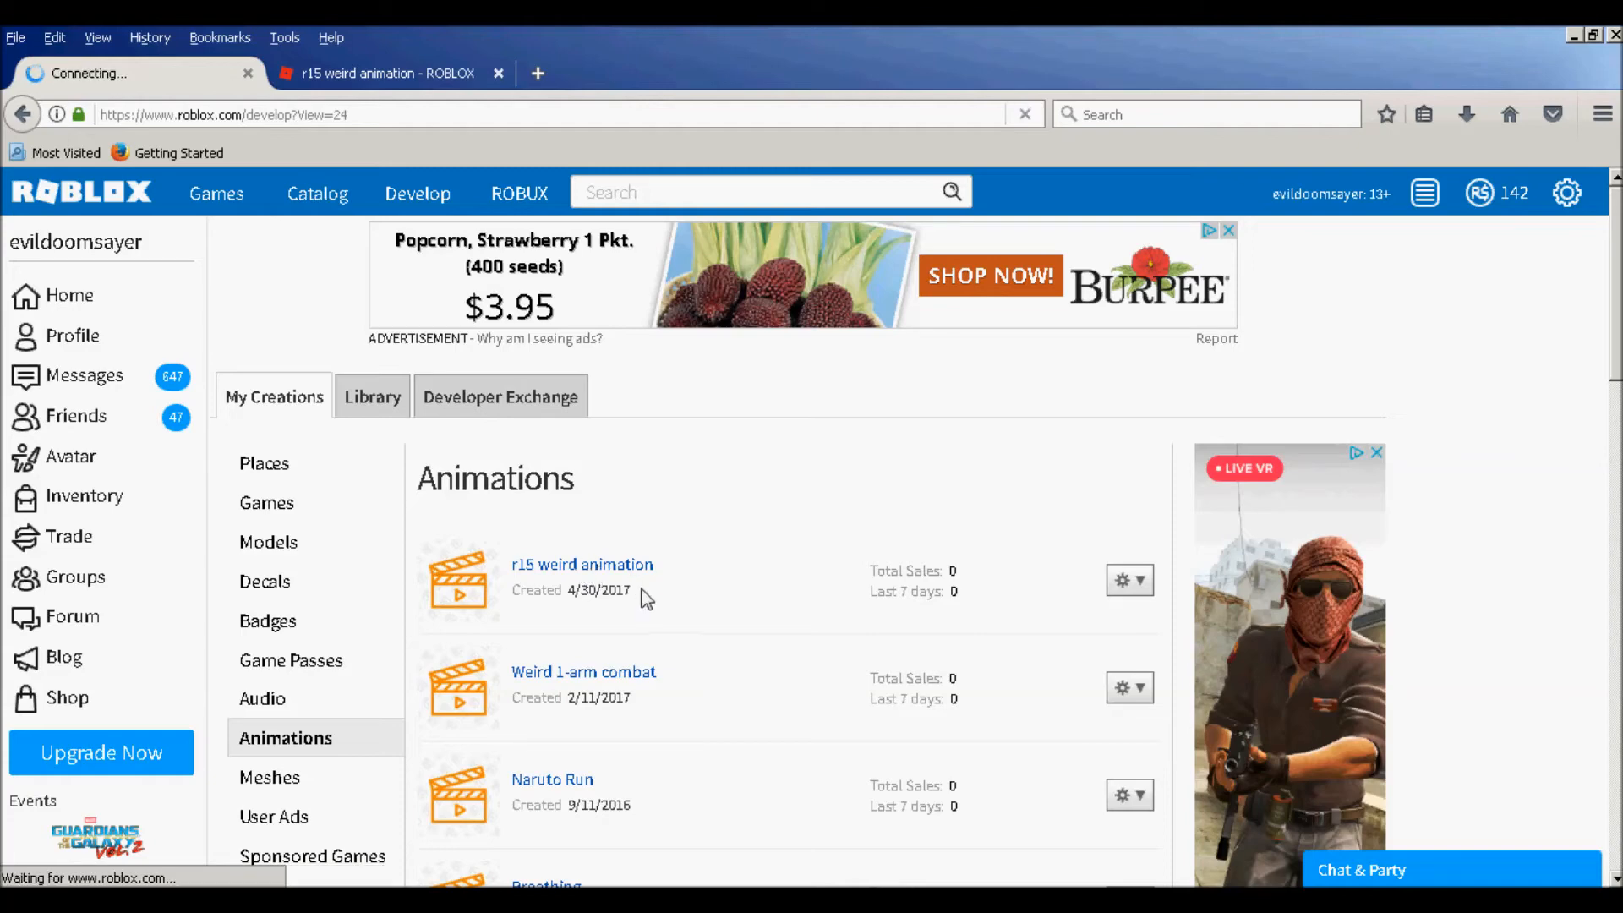
left_click(580, 565)
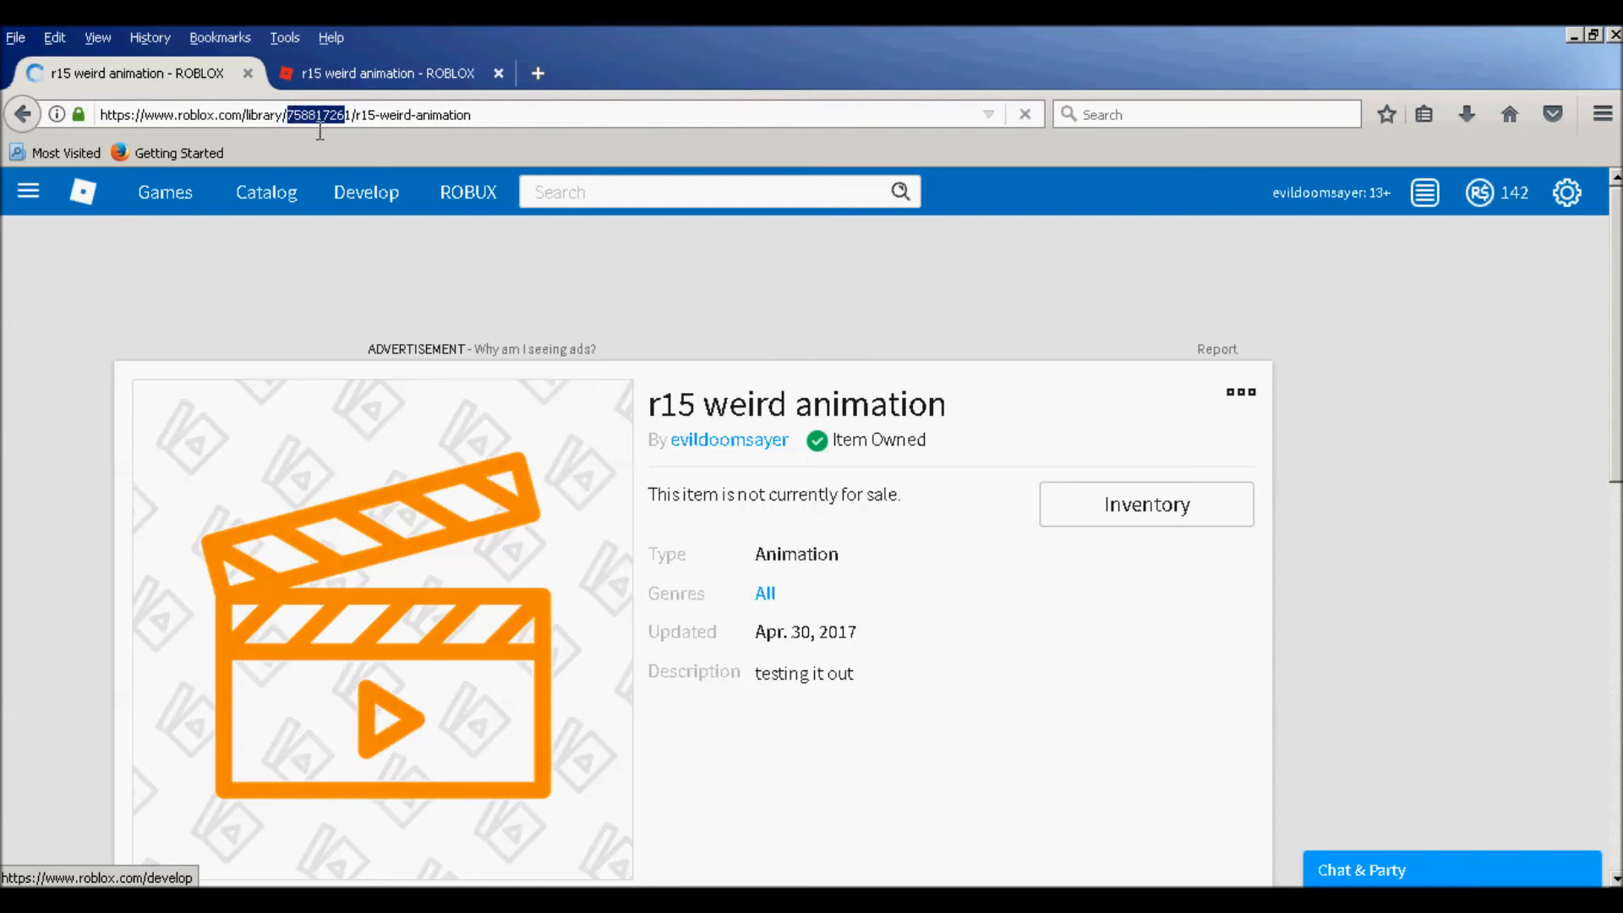
right_click(321, 113)
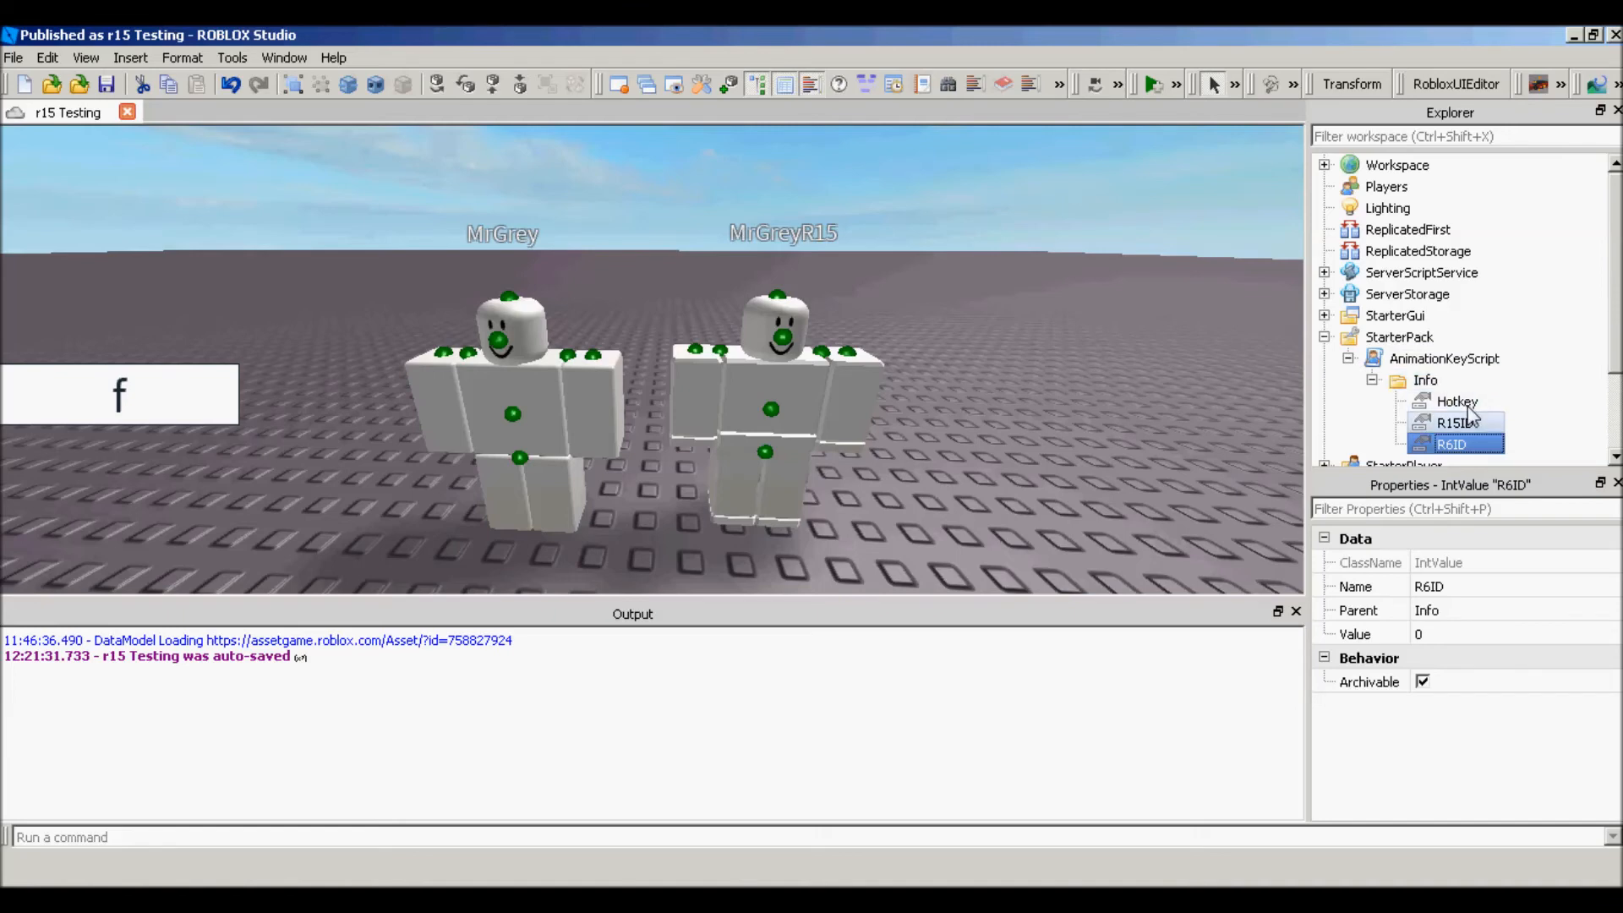
Step: Paste the animation ID 758817261 into AnimationKeyScript's R15ID value, leaving R6ID at 0
left_click(1454, 422)
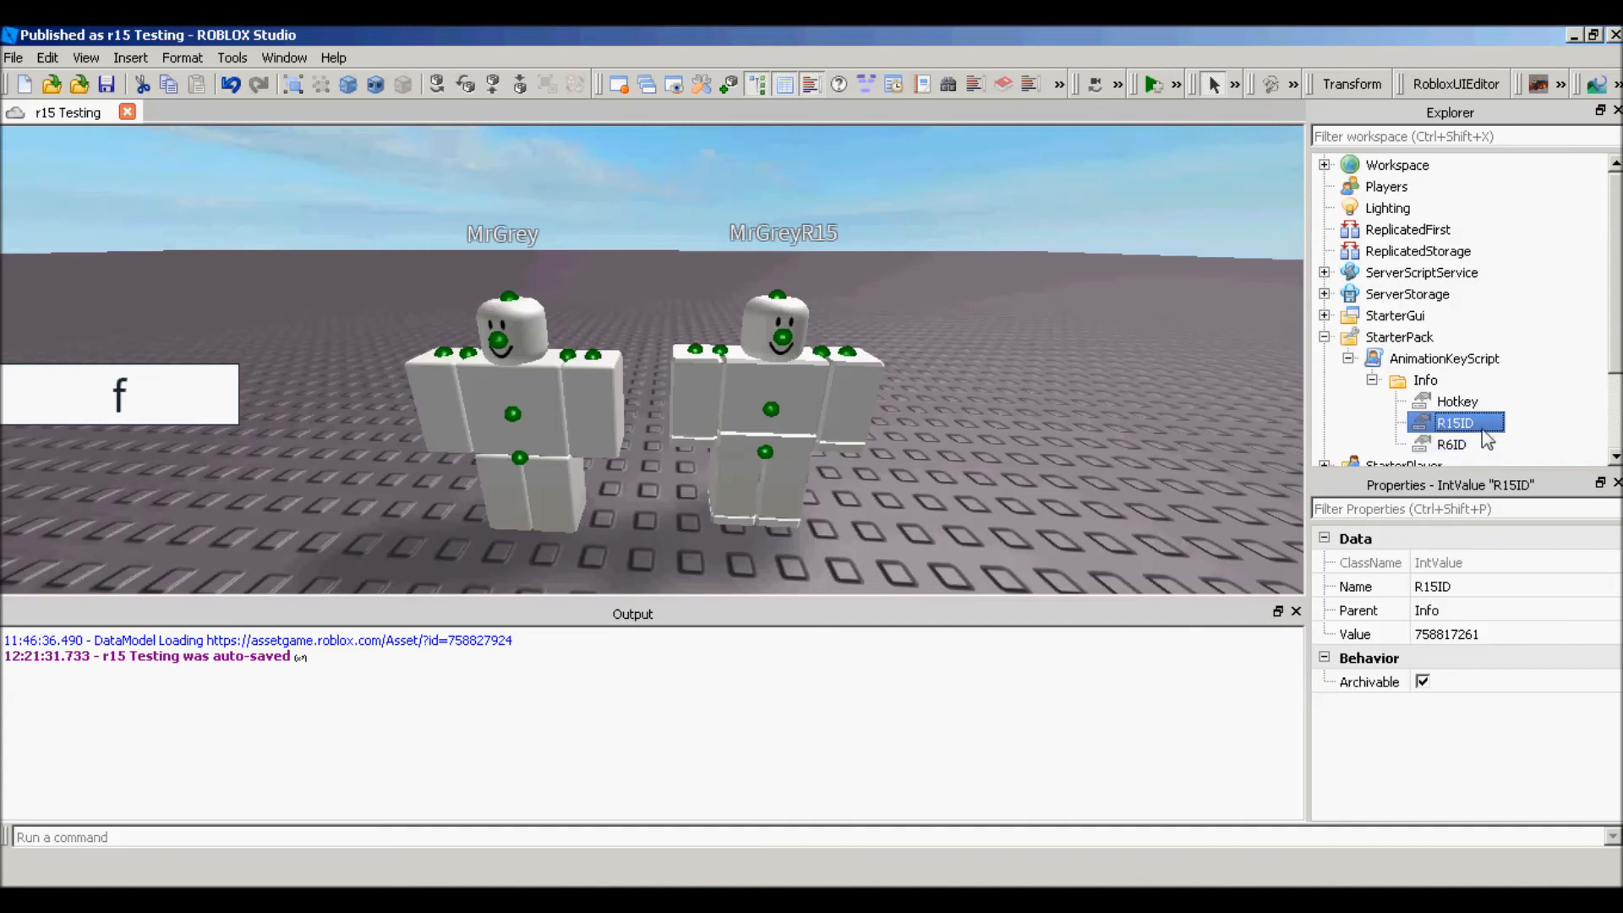
left_click(1469, 634)
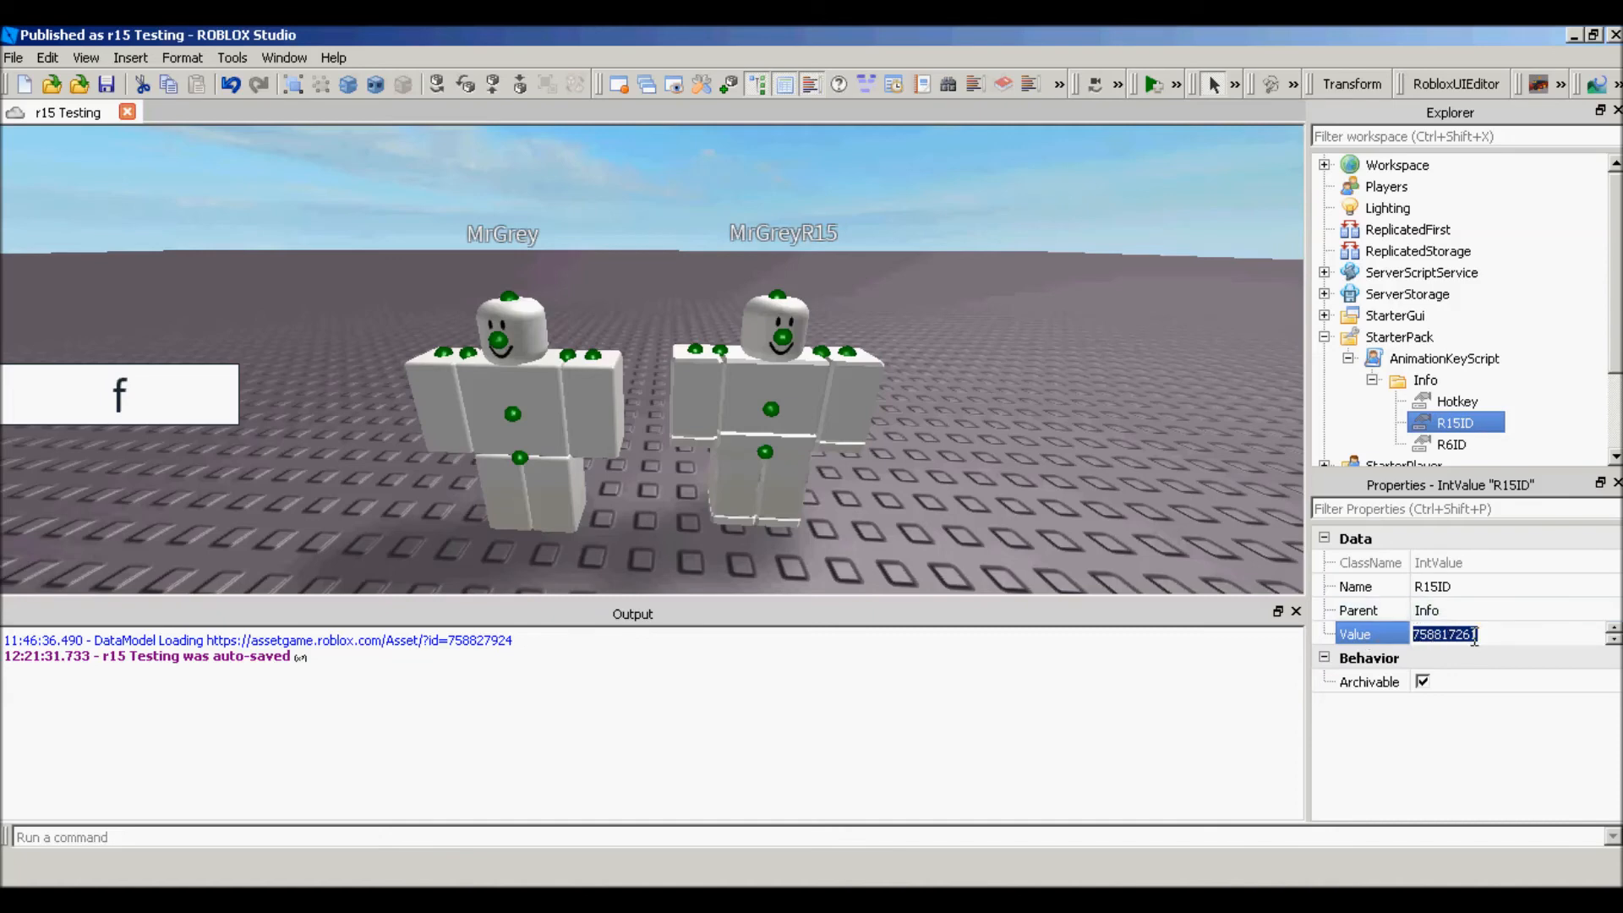
left_click(1454, 422)
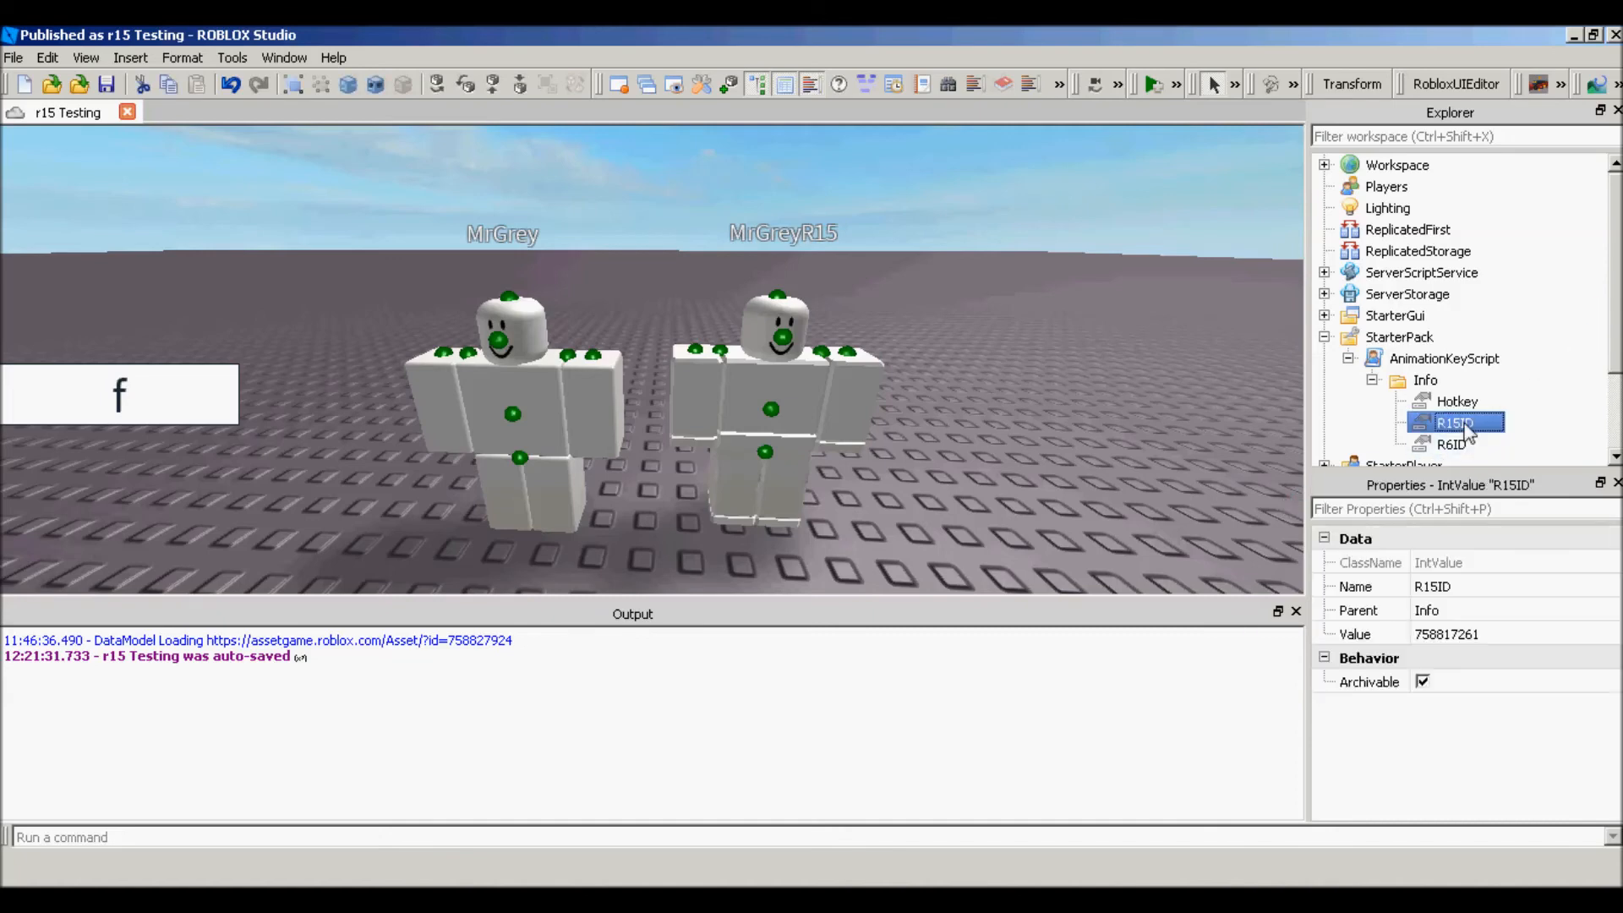
mouse_move(1428, 443)
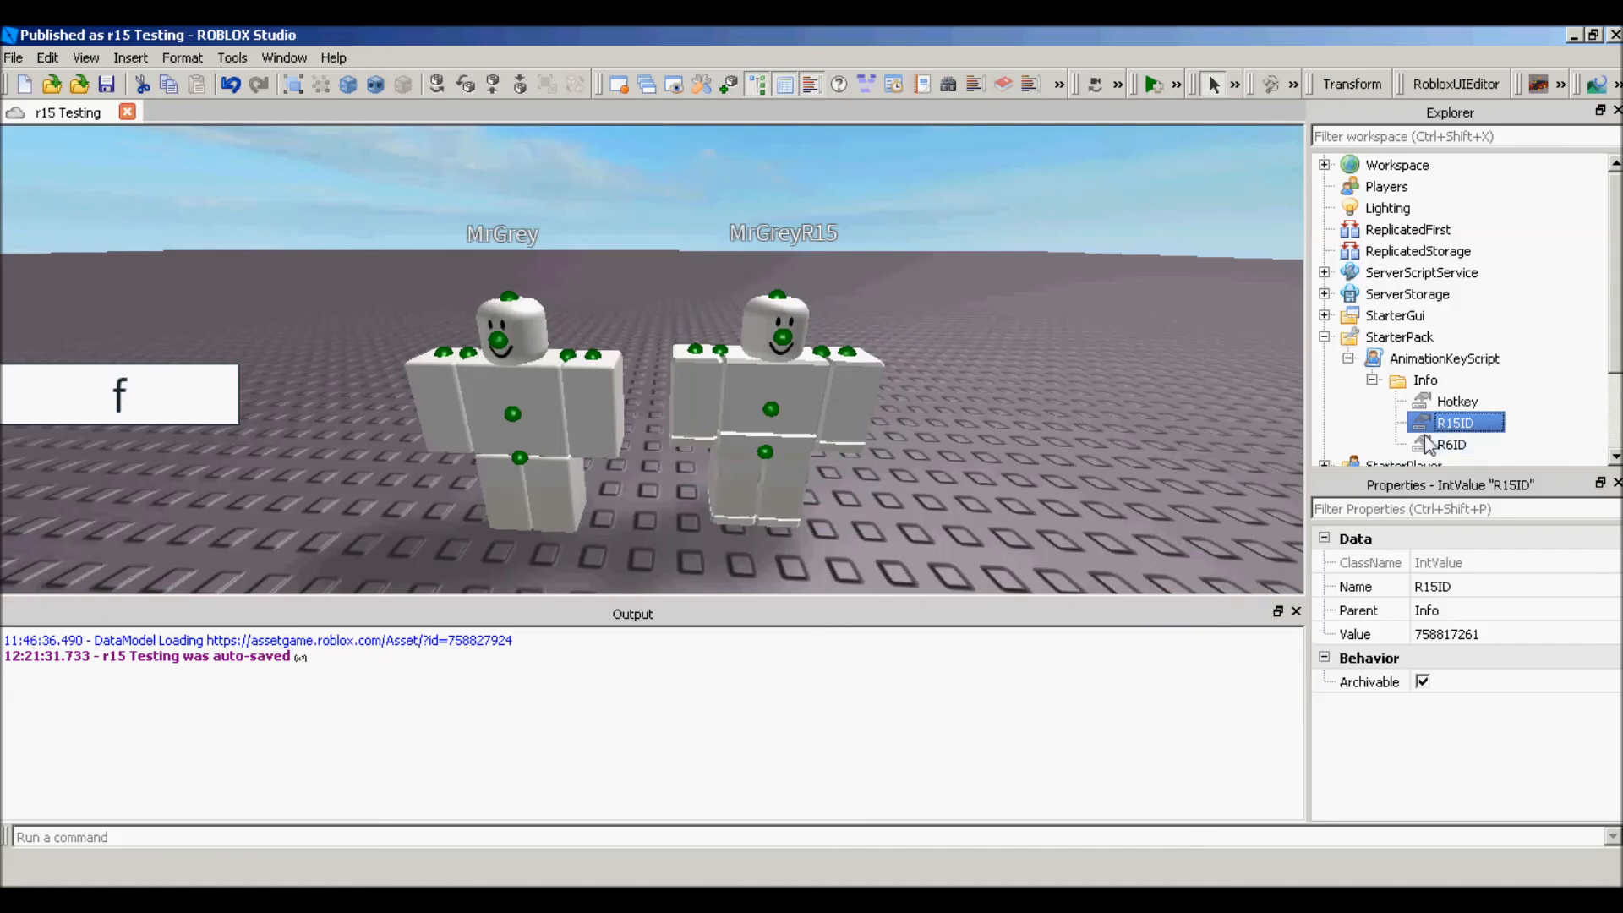
left_click(1450, 445)
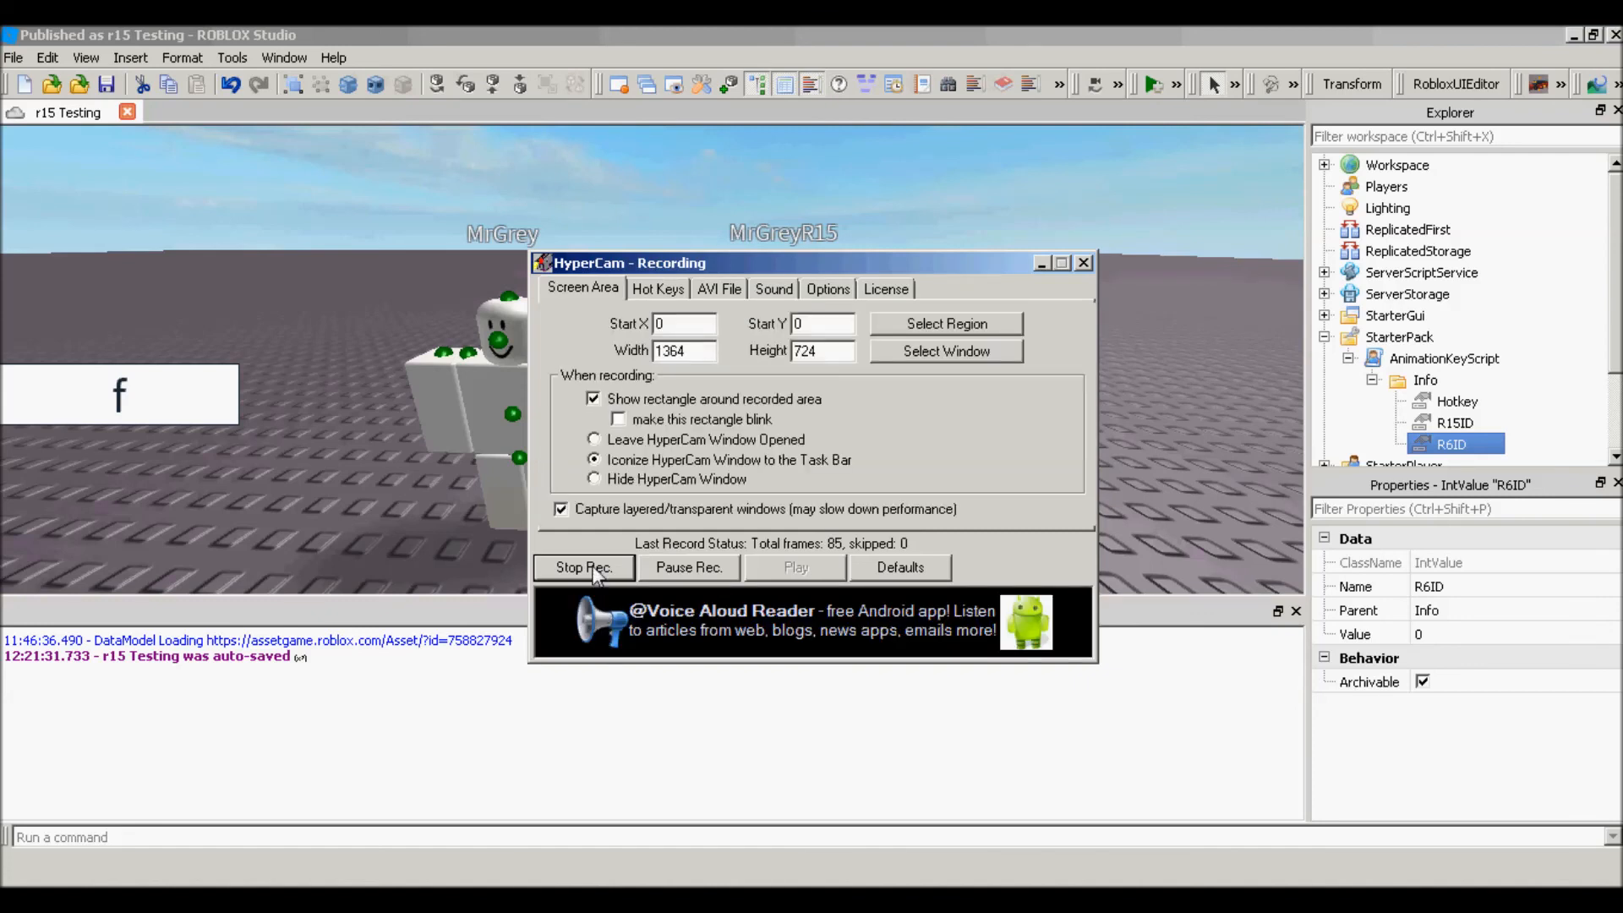
left_click(583, 568)
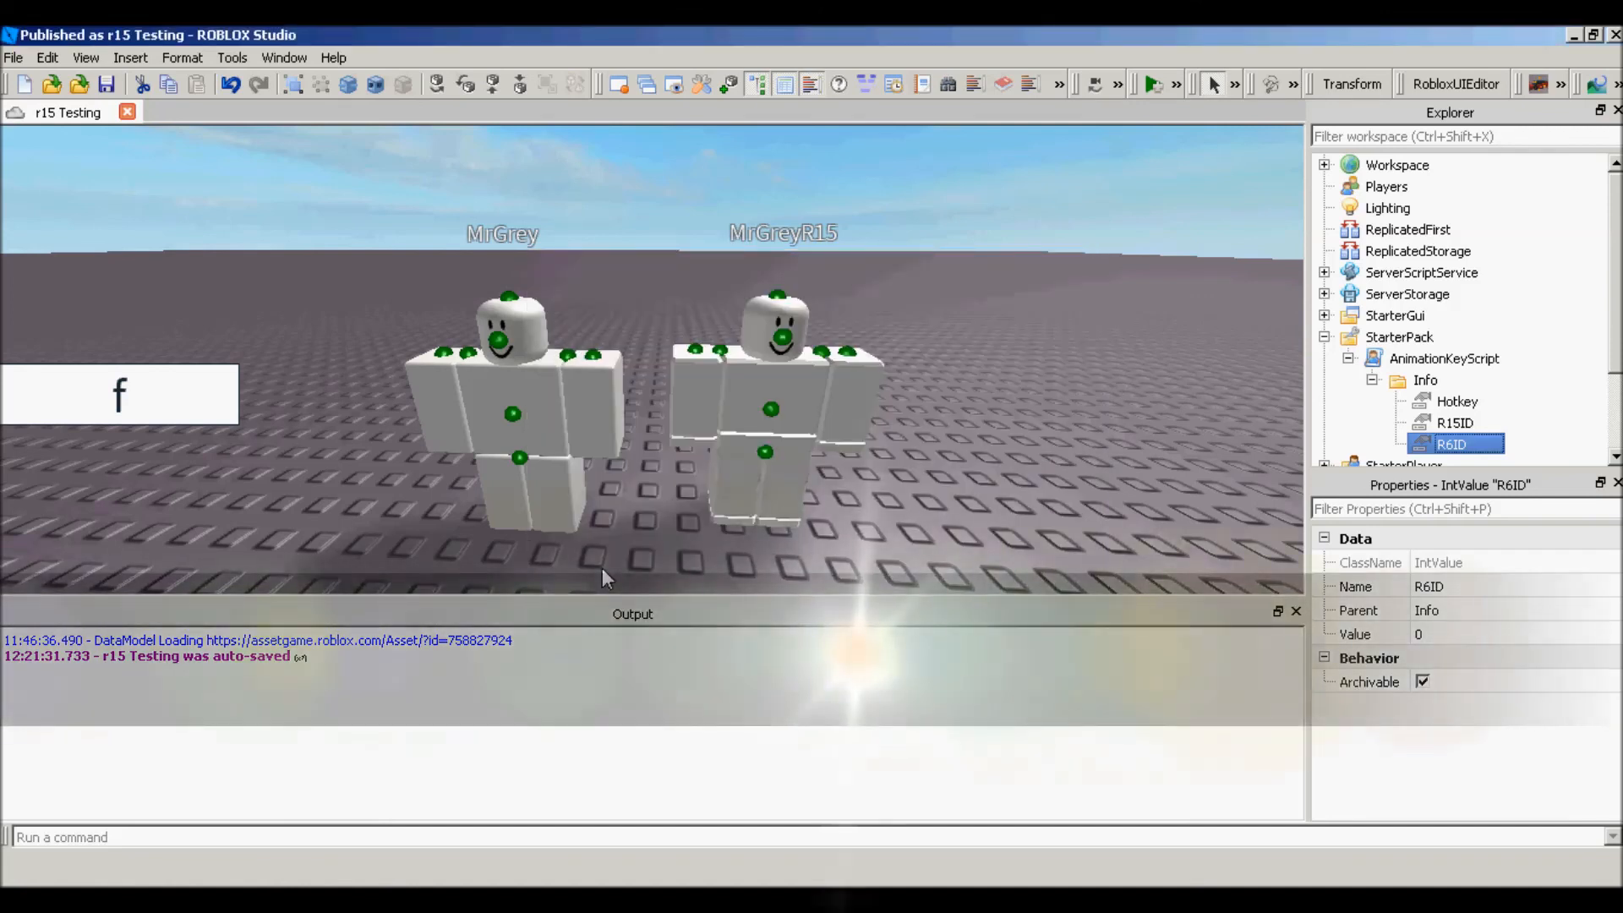